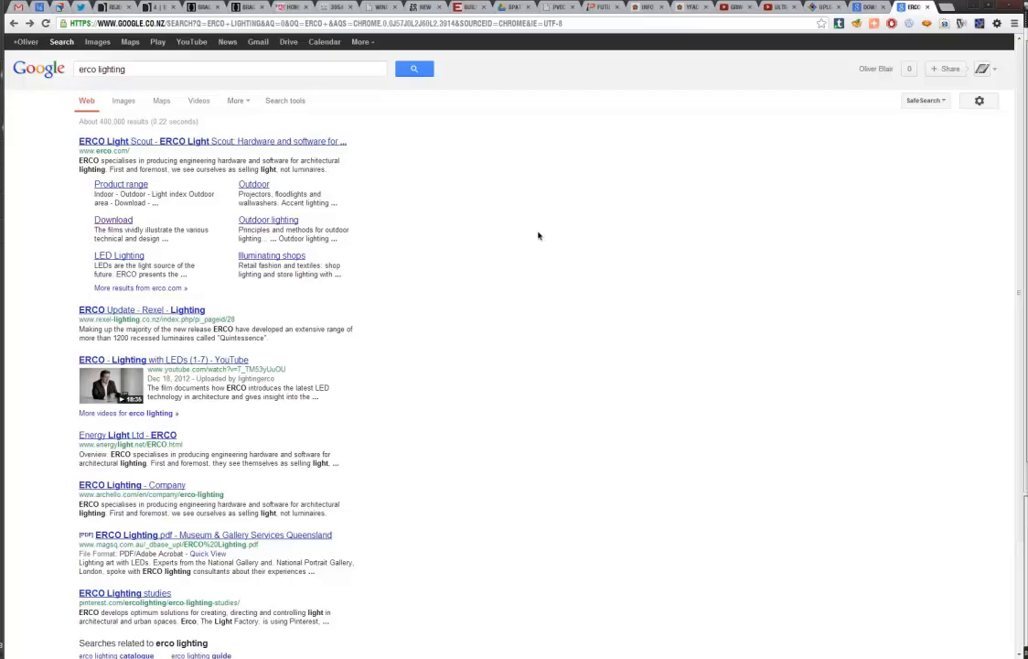
mouse_move(418, 182)
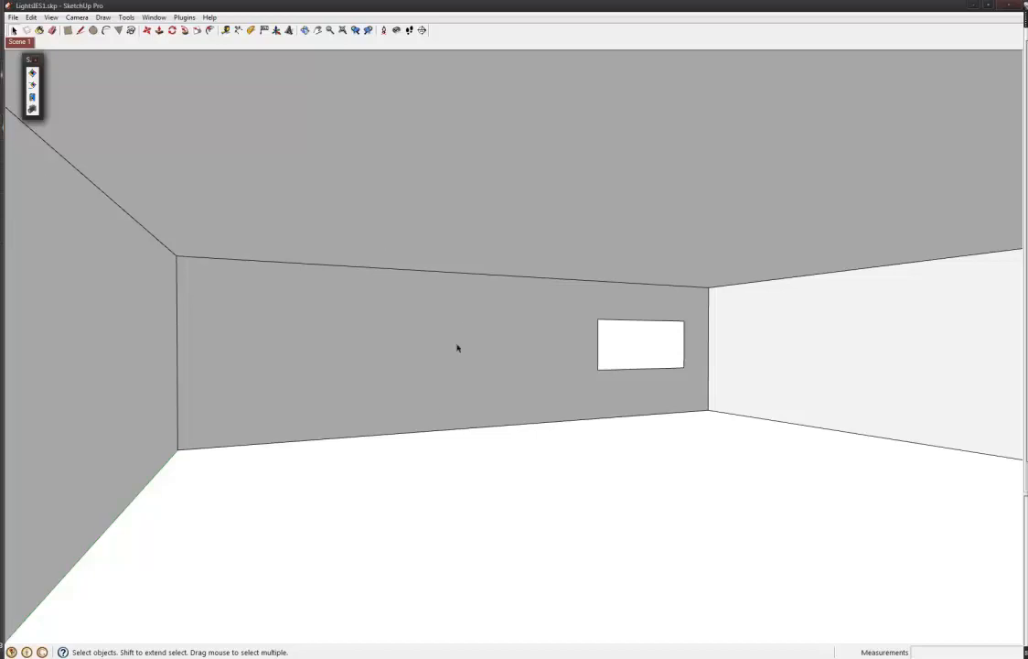
mouse_move(454, 259)
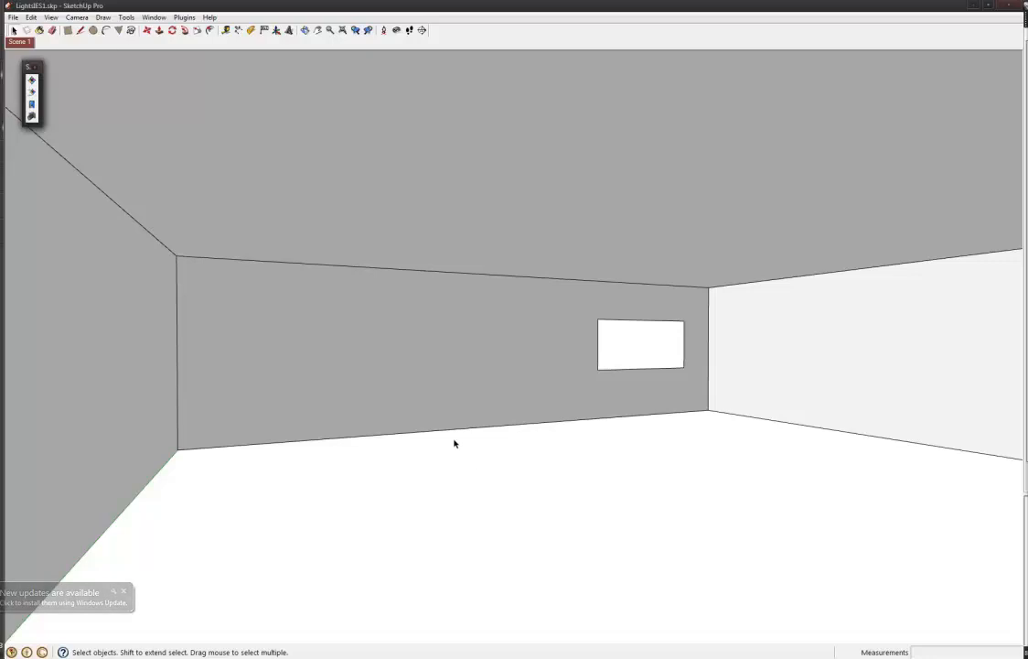
Step: Turn on sun shadows from the Shadows settings so sunlight falls through the window
click(161, 17)
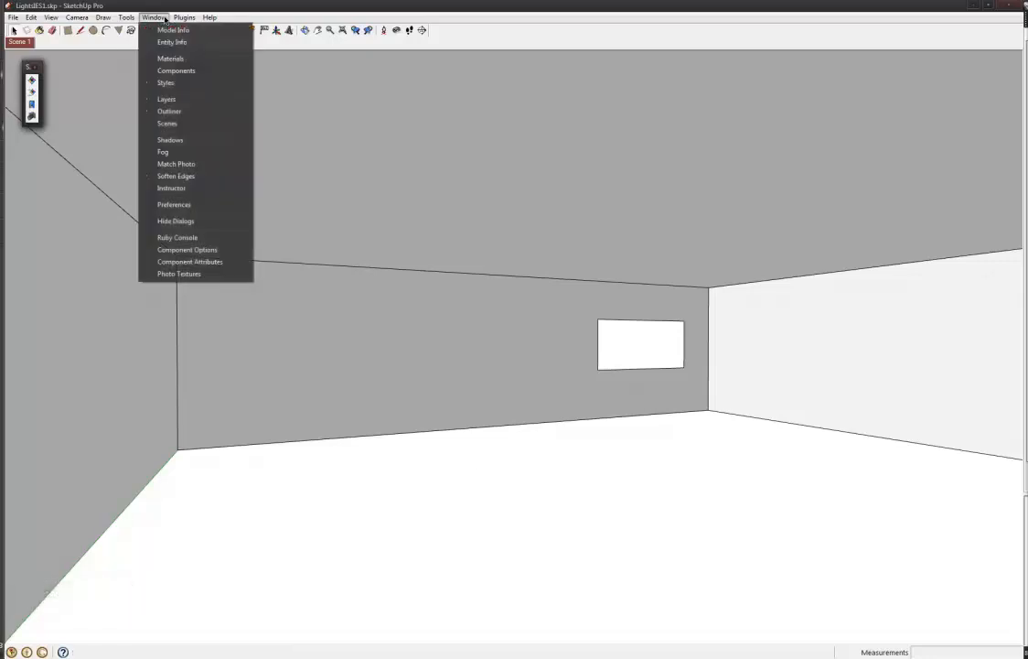
mouse_move(170, 139)
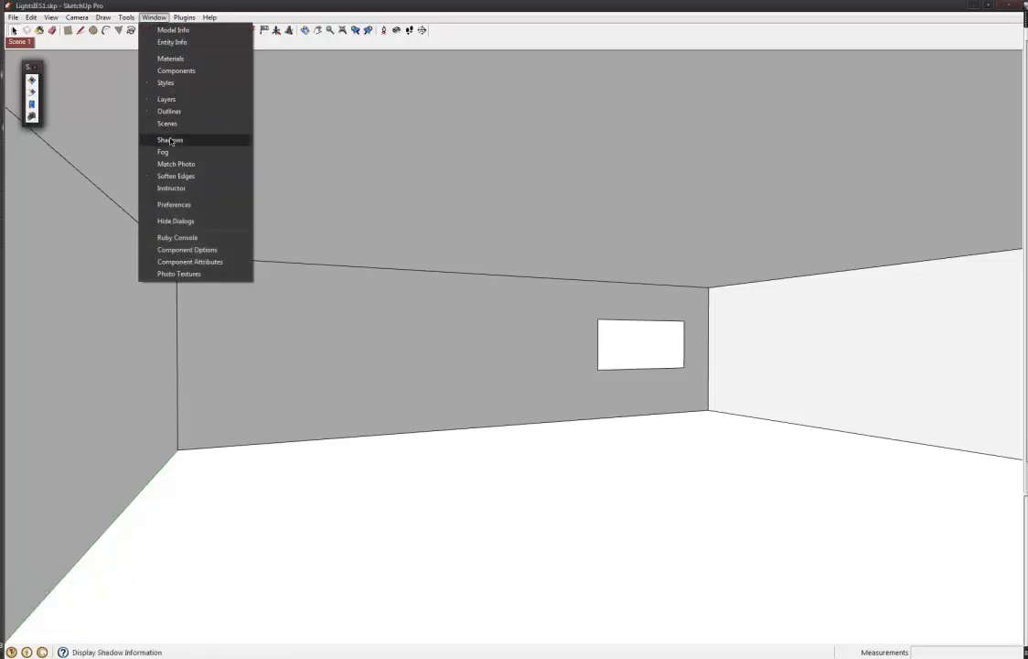
click(170, 139)
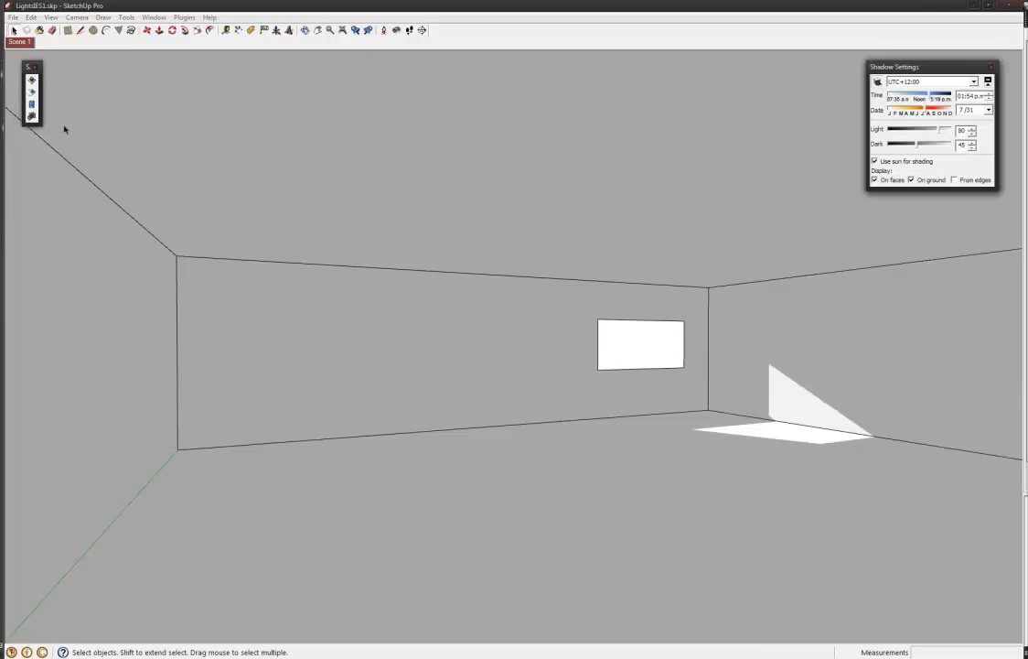
mouse_move(33, 116)
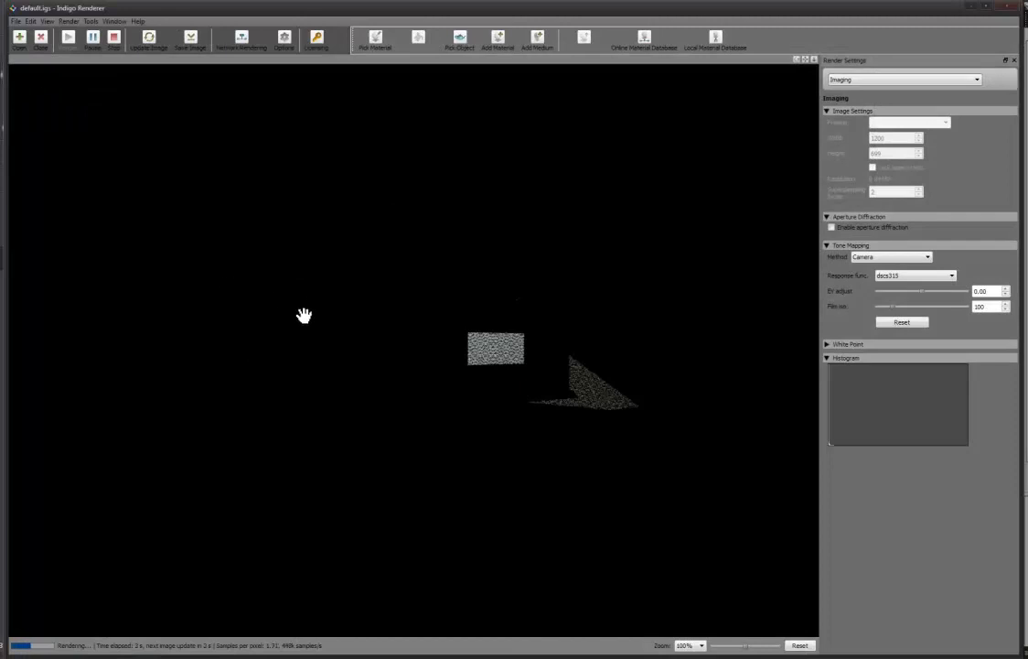
mouse_move(580, 419)
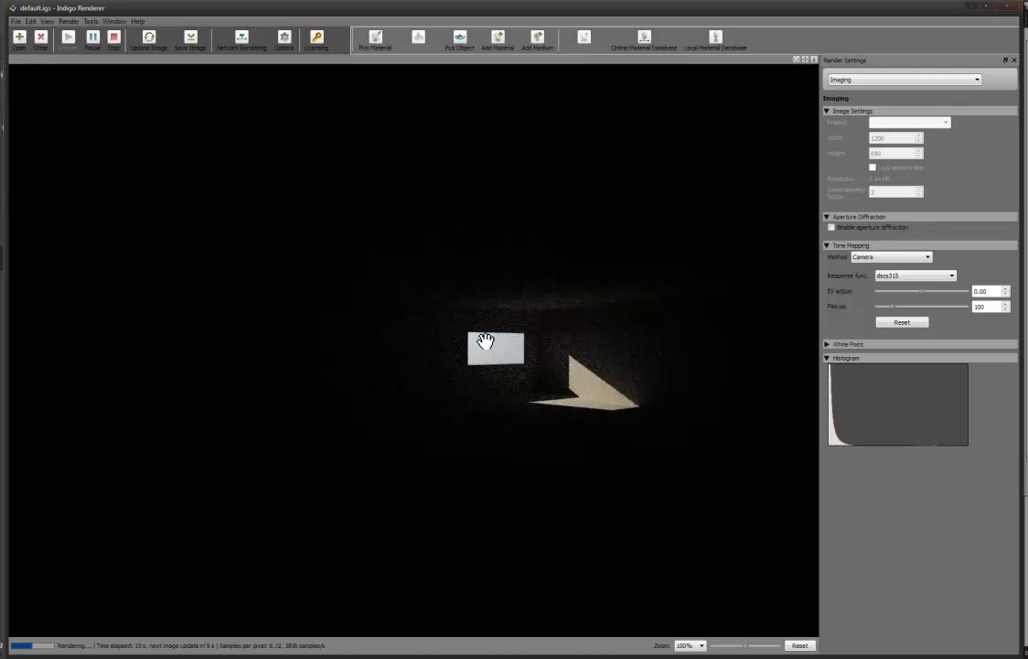
Step: Switch Indigo's tone mapping to Reinhard, then close the renderer and confirm
click(906, 257)
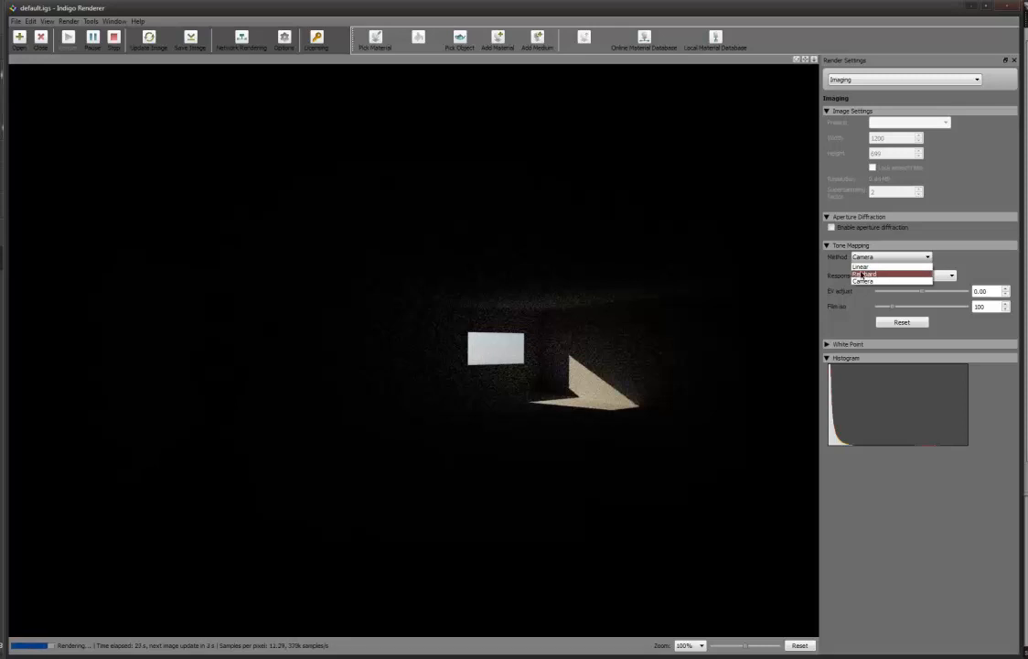
click(864, 273)
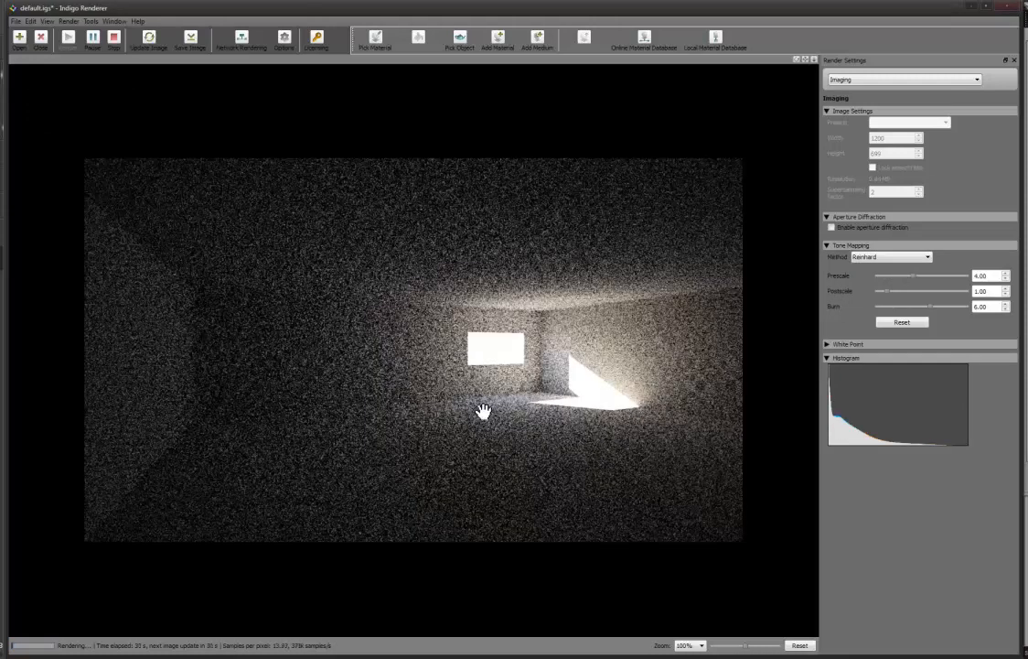
mouse_move(637, 391)
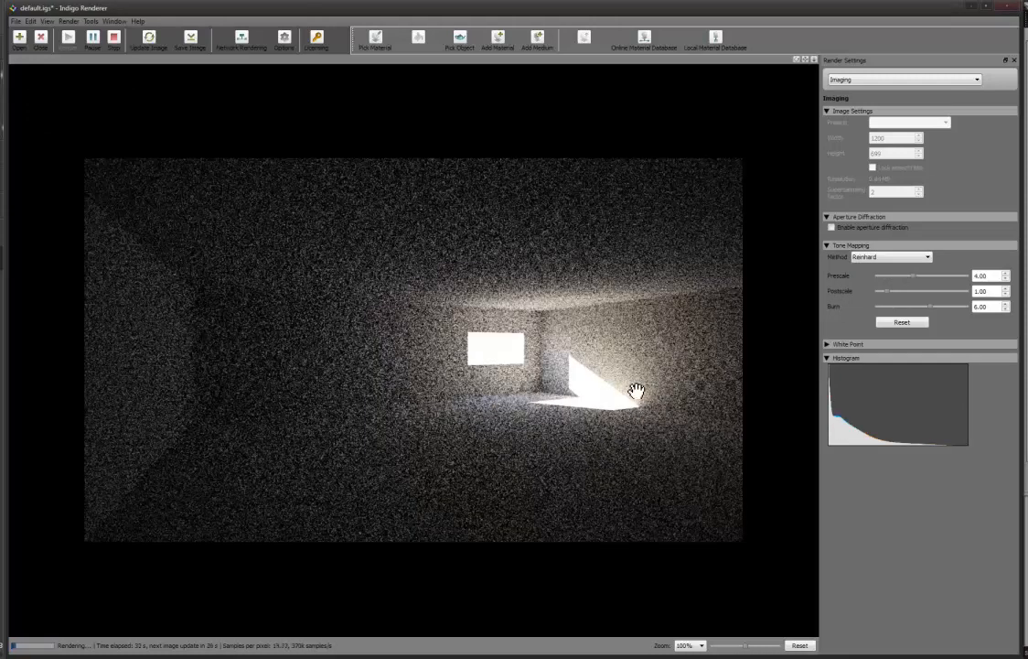
click(904, 257)
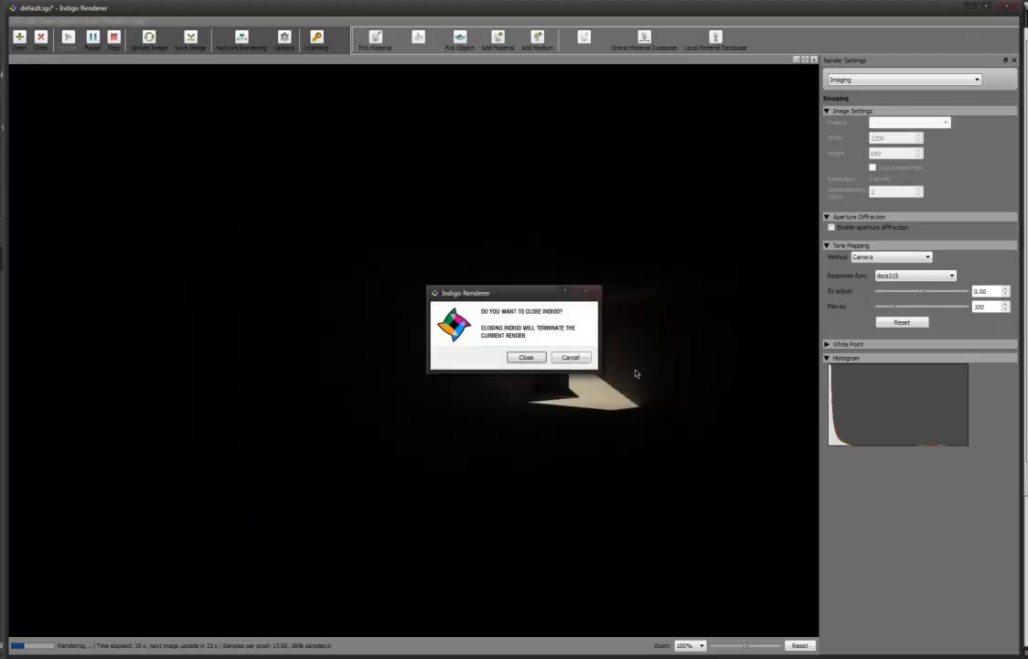
click(526, 357)
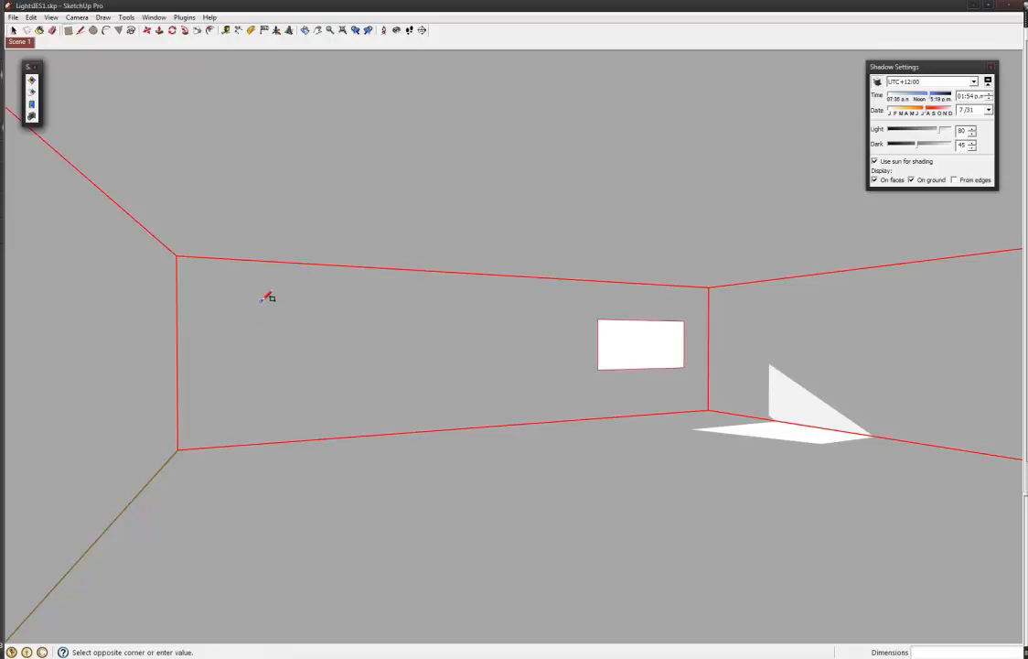
Step: Unlock the room group, tilt the view upward, and draw a small ceiling rectangle
drag(265, 295, 272, 311)
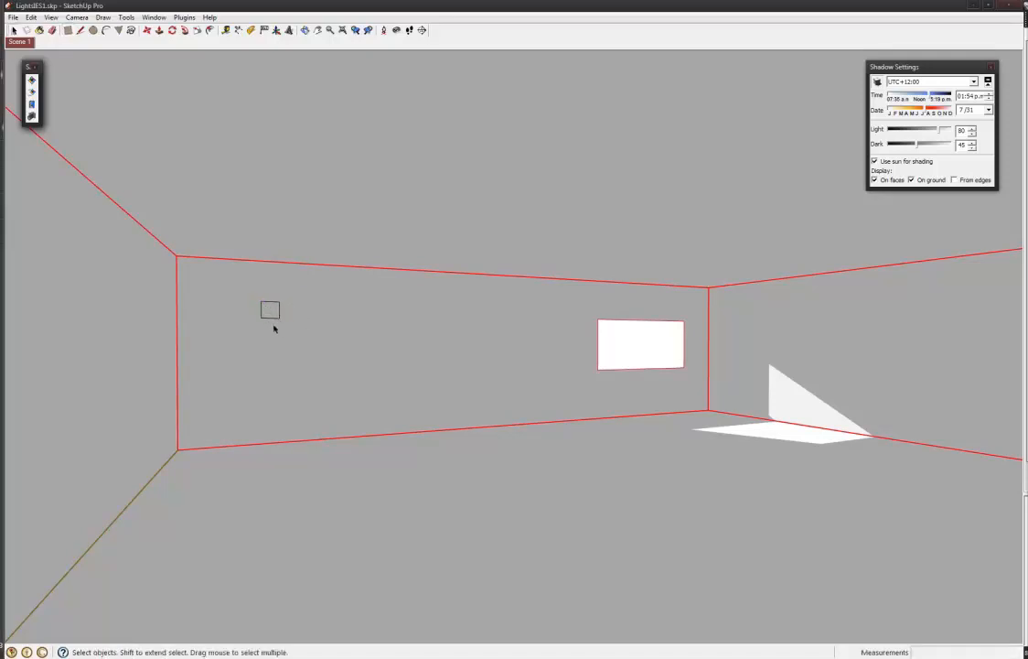
mouse_move(692, 374)
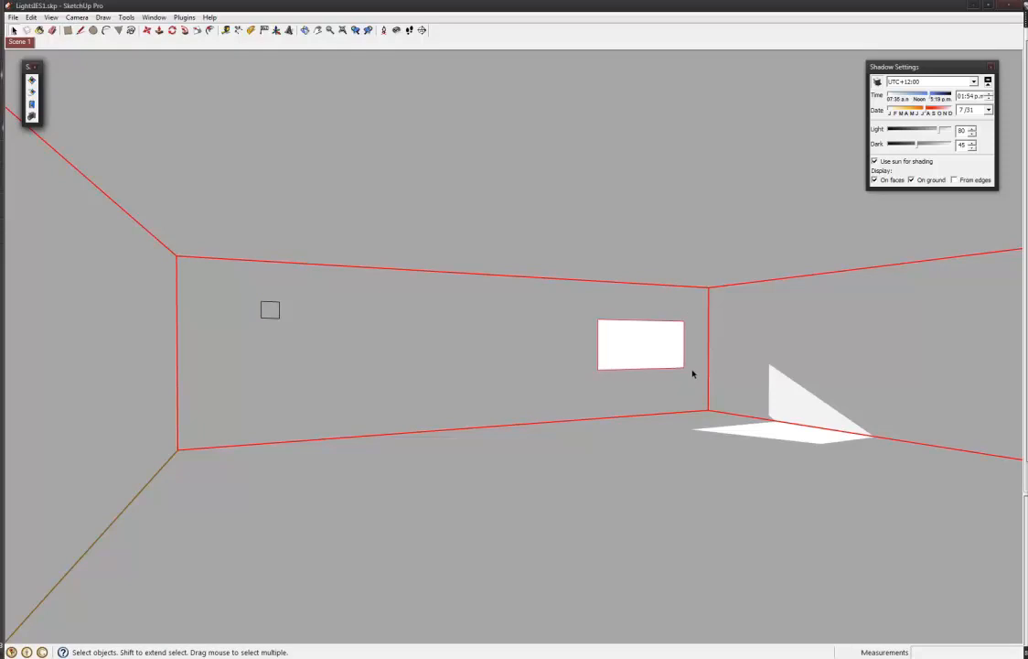
mouse_move(582, 367)
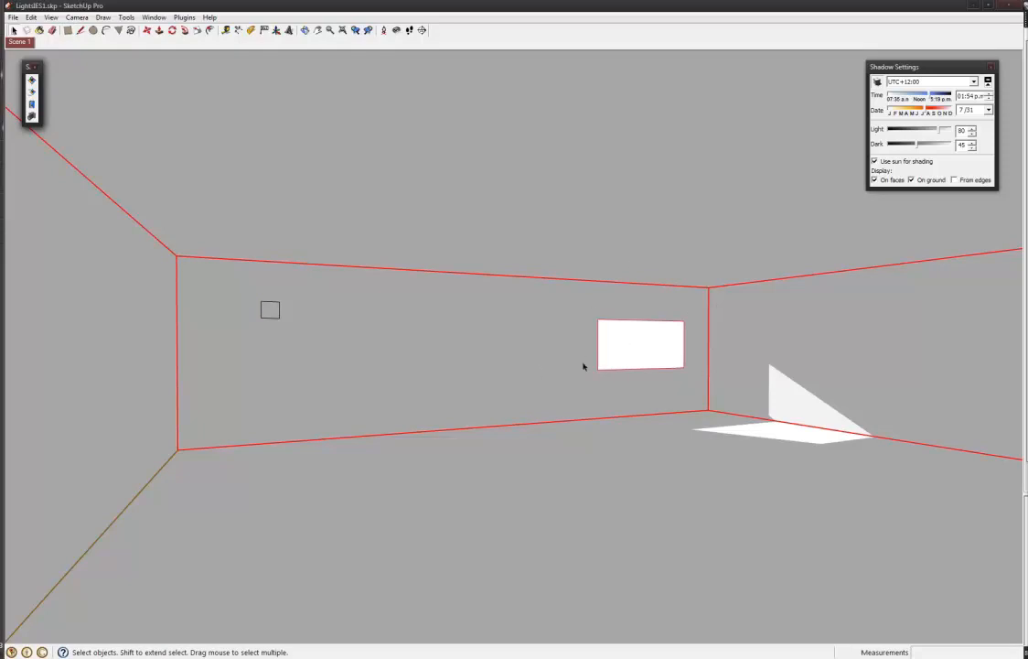
right_click(641, 345)
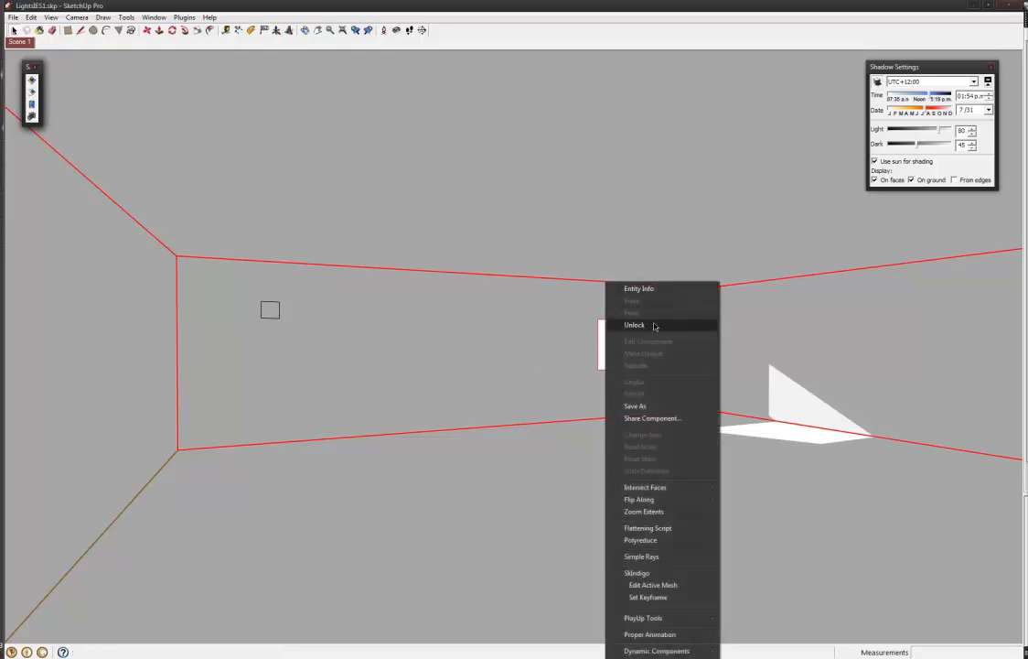
mouse_move(361, 312)
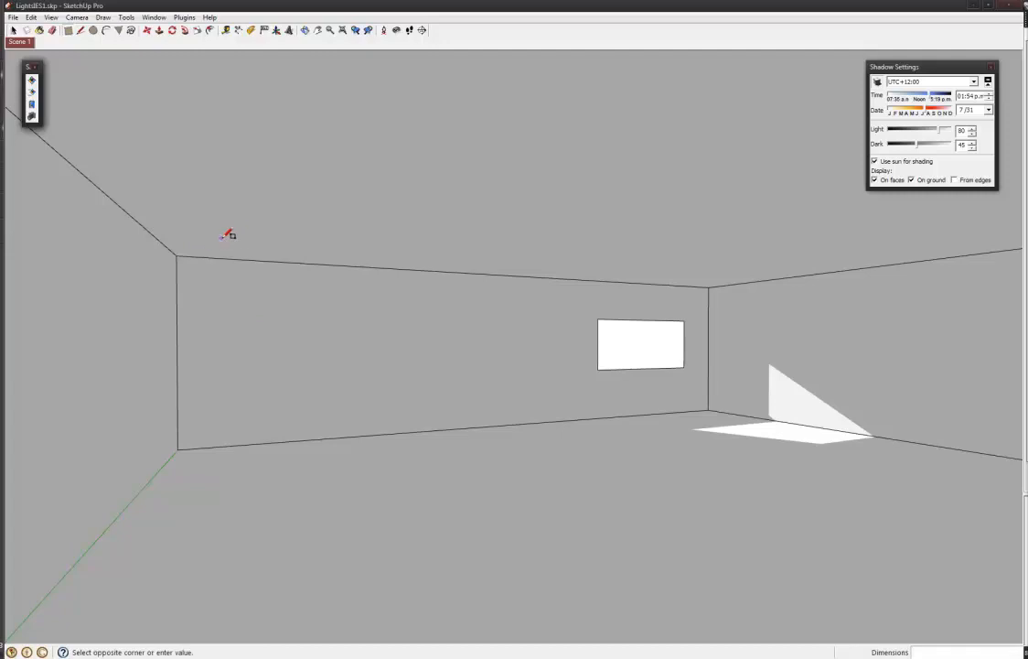
drag(222, 240, 263, 222)
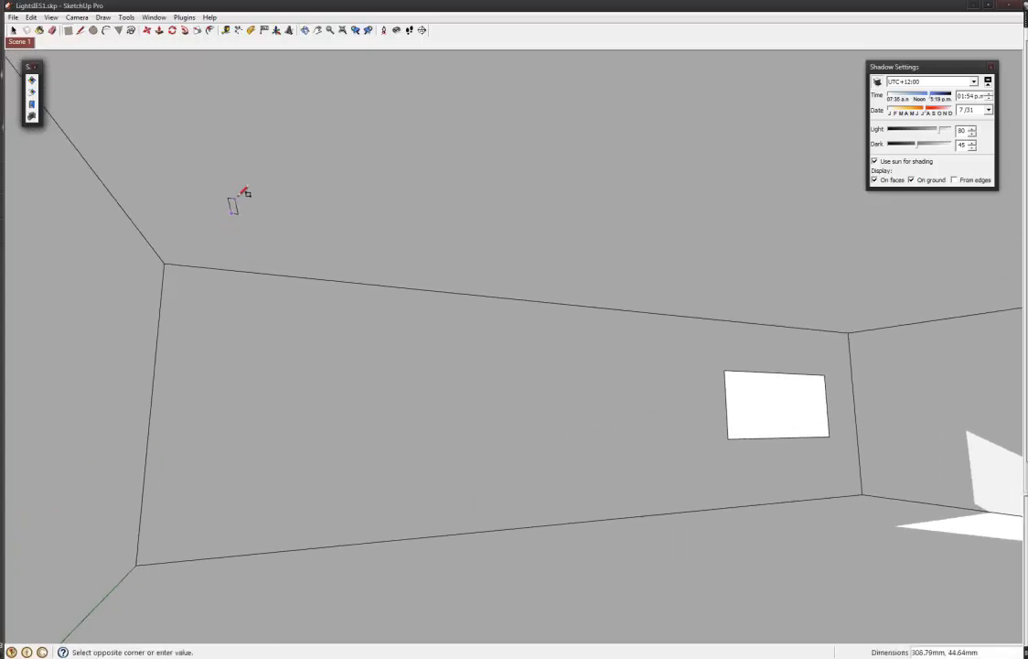
drag(233, 205, 261, 210)
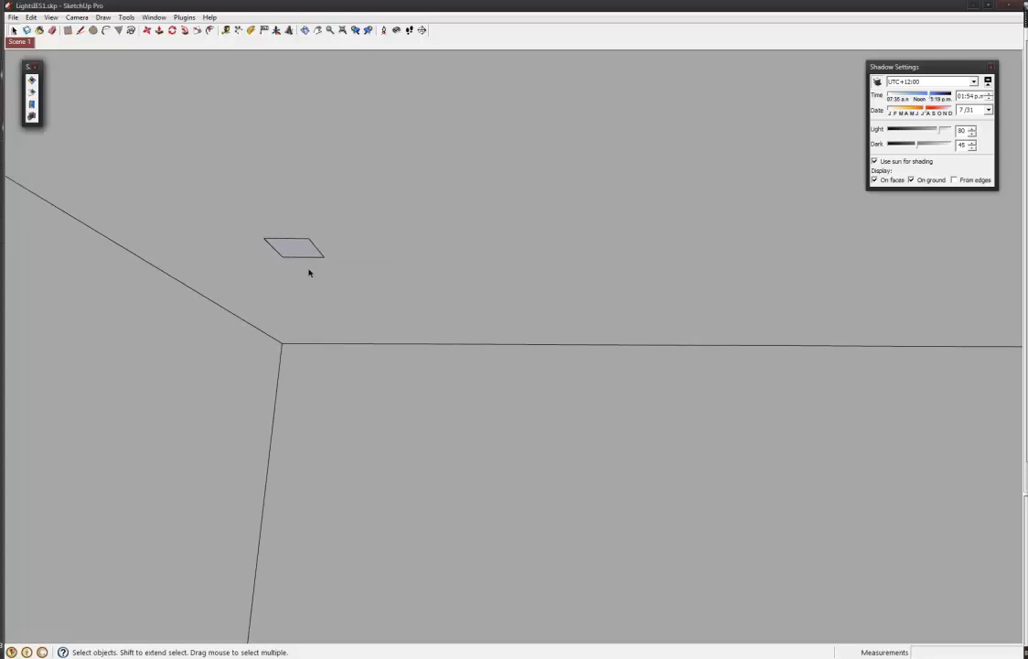
Step: Create a new material named Light1 in the Materials panel
click(226, 43)
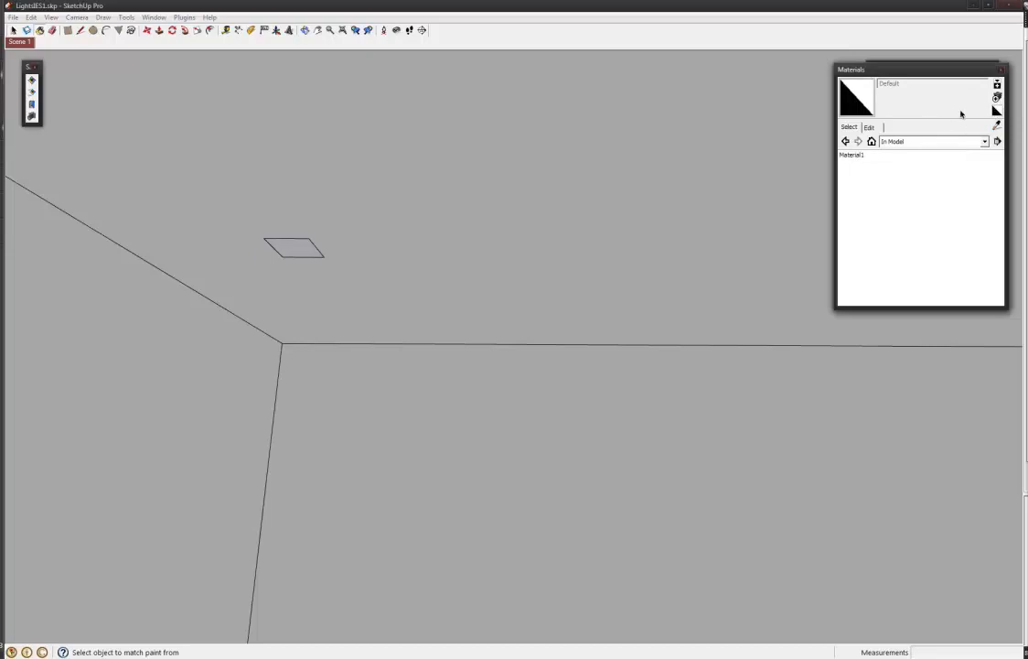
click(996, 88)
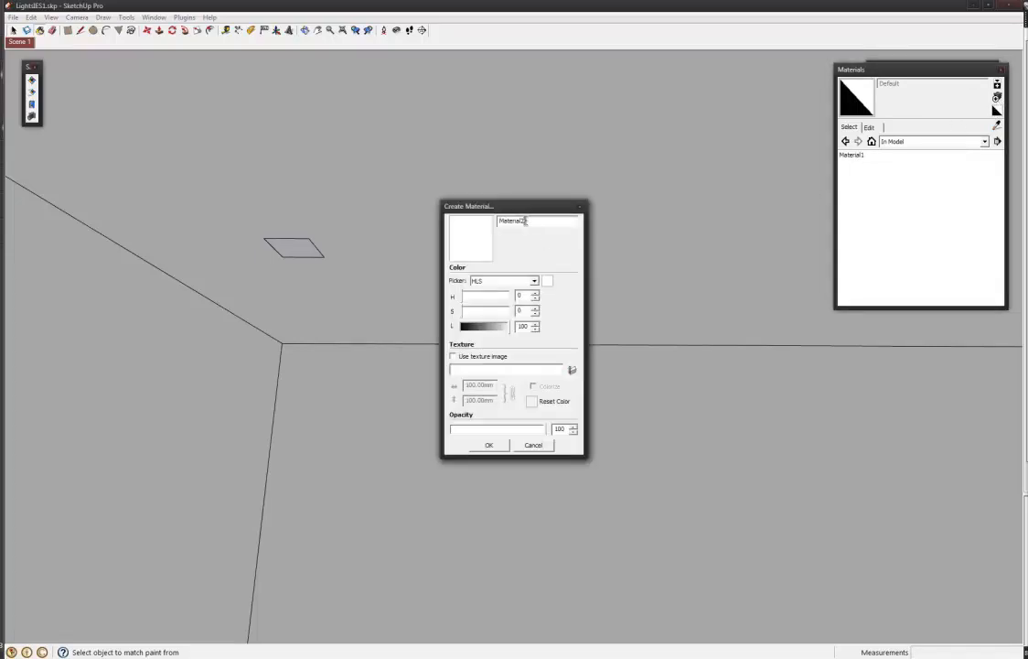
text(Lights)
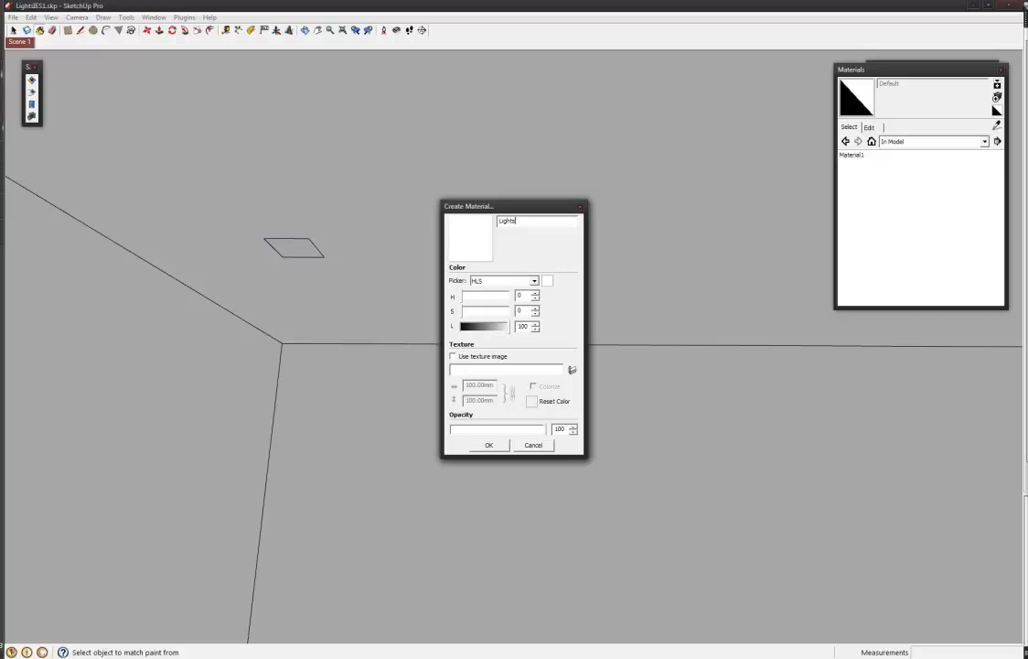
text(Light1)
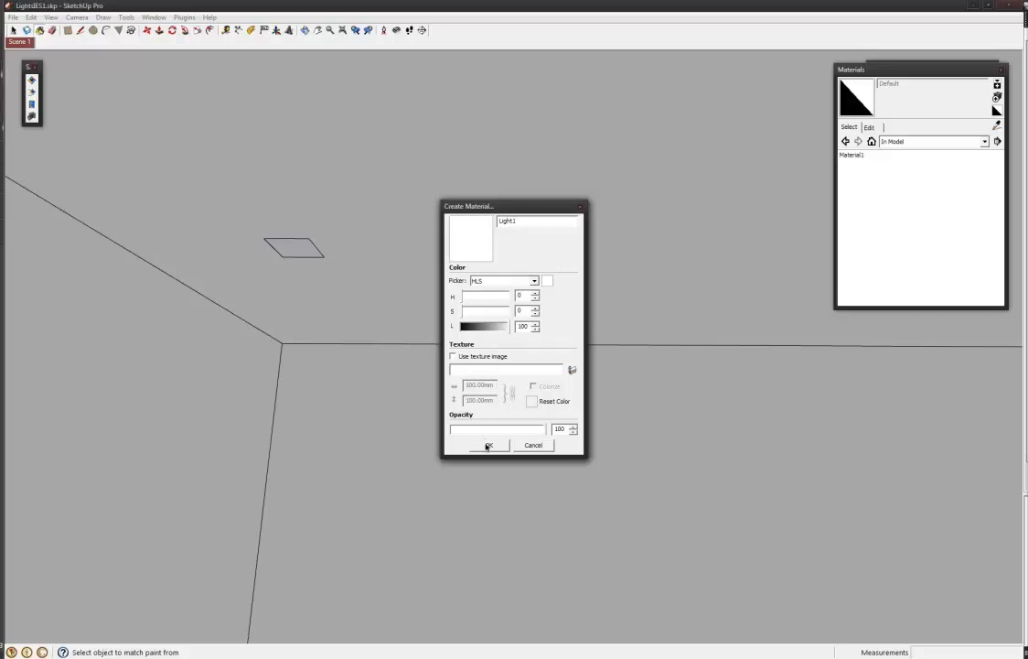
click(489, 444)
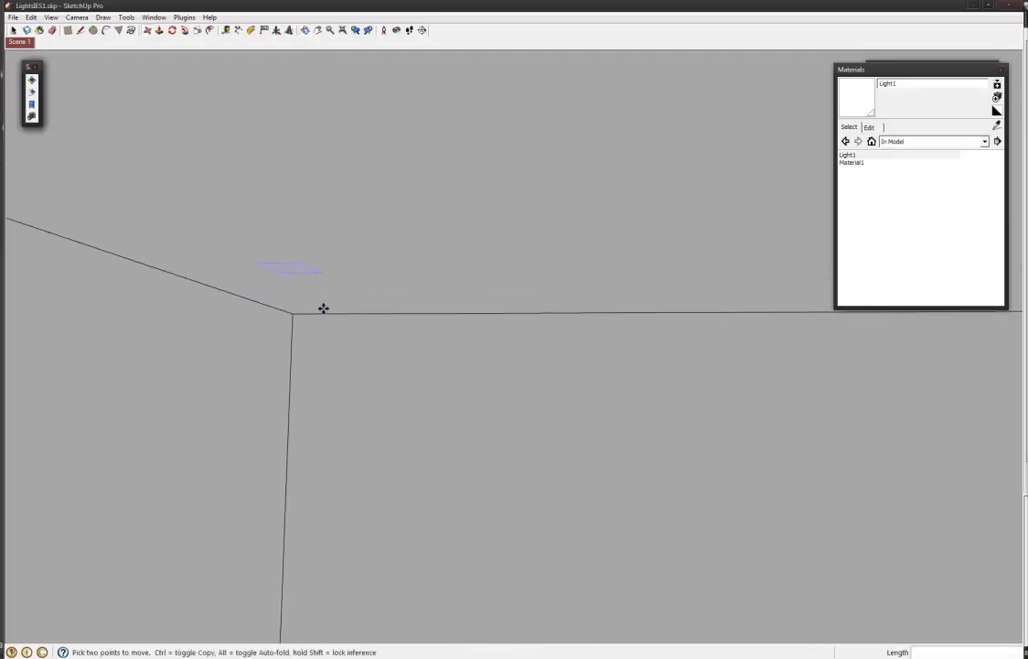
Step: In the SkIndigo Material Editor, set Light1's emitter layer from Off to 1
click(849, 153)
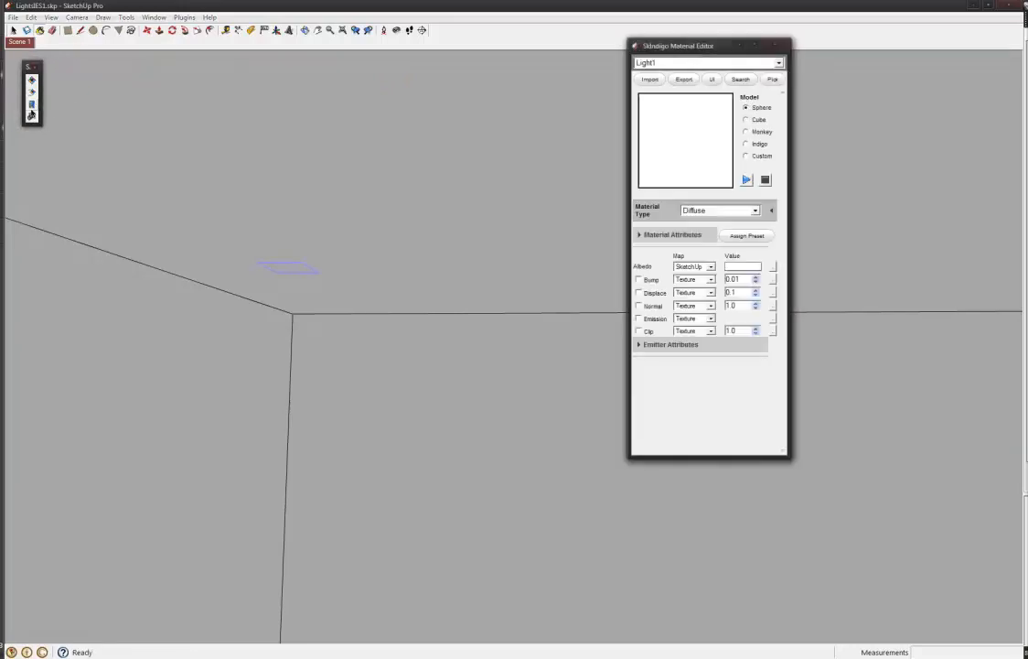
click(773, 78)
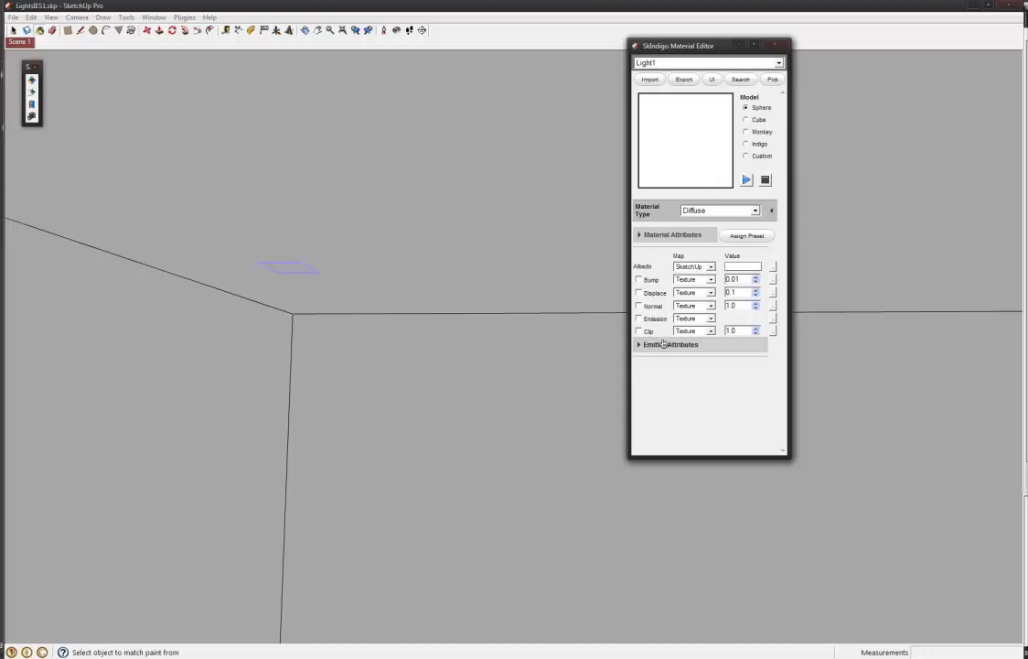
click(669, 344)
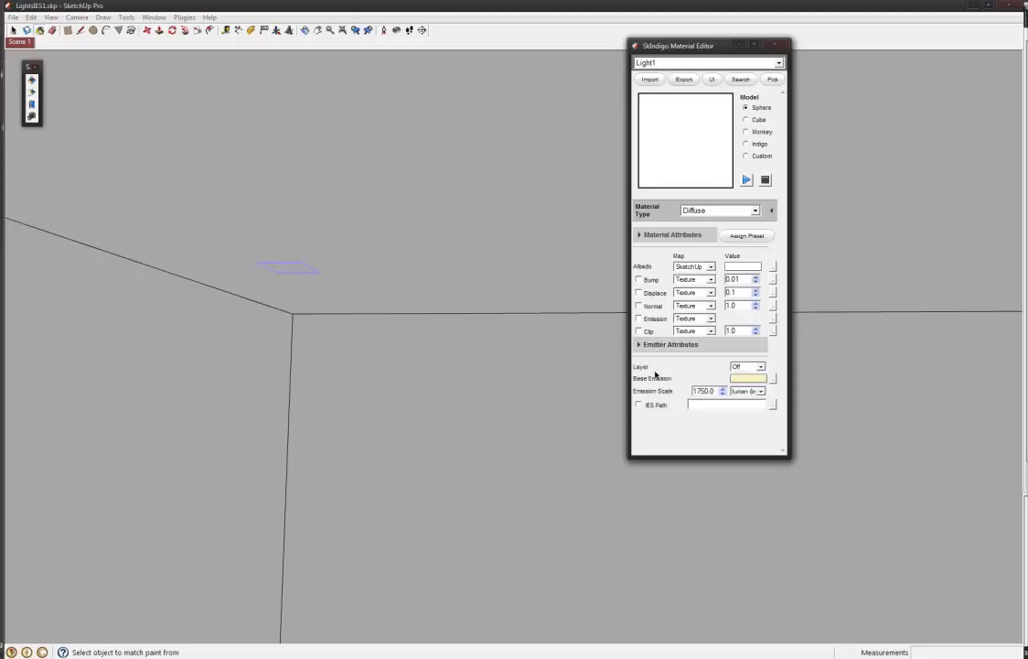
click(768, 366)
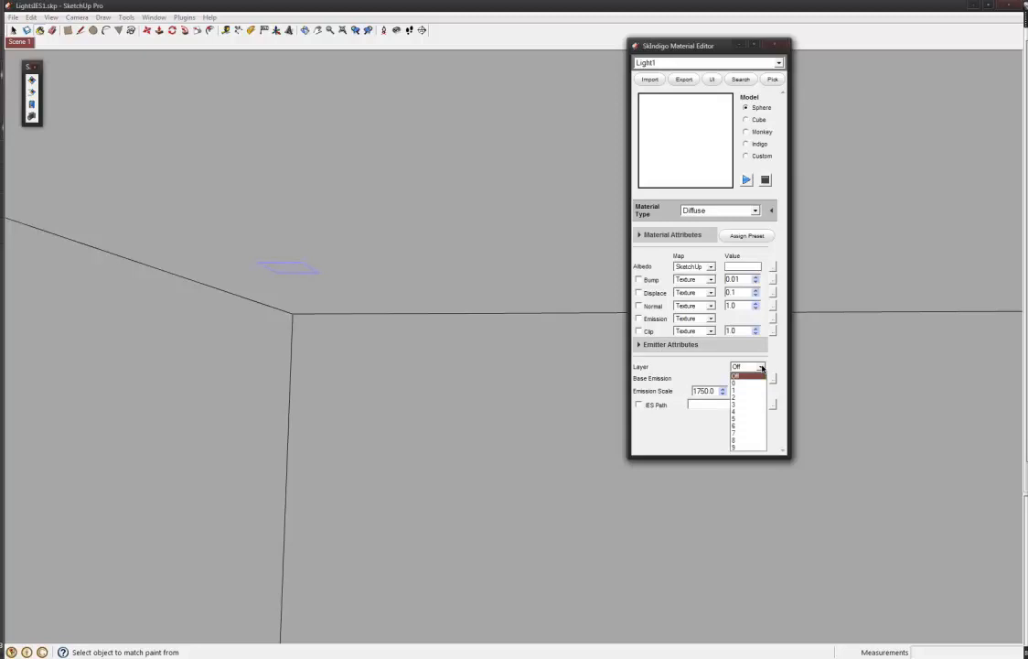
click(744, 376)
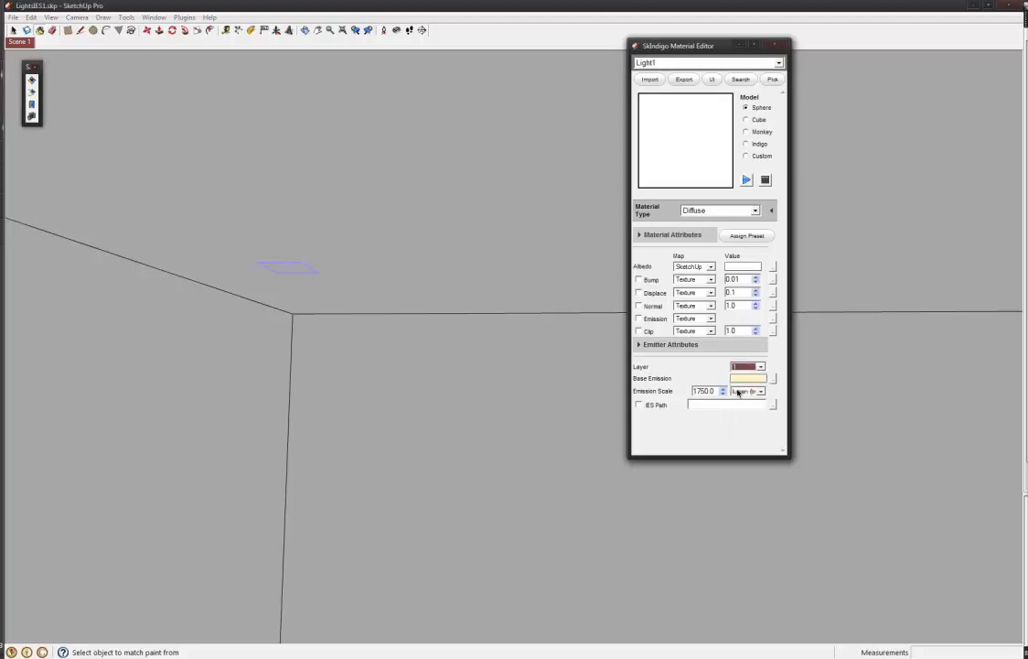
click(766, 366)
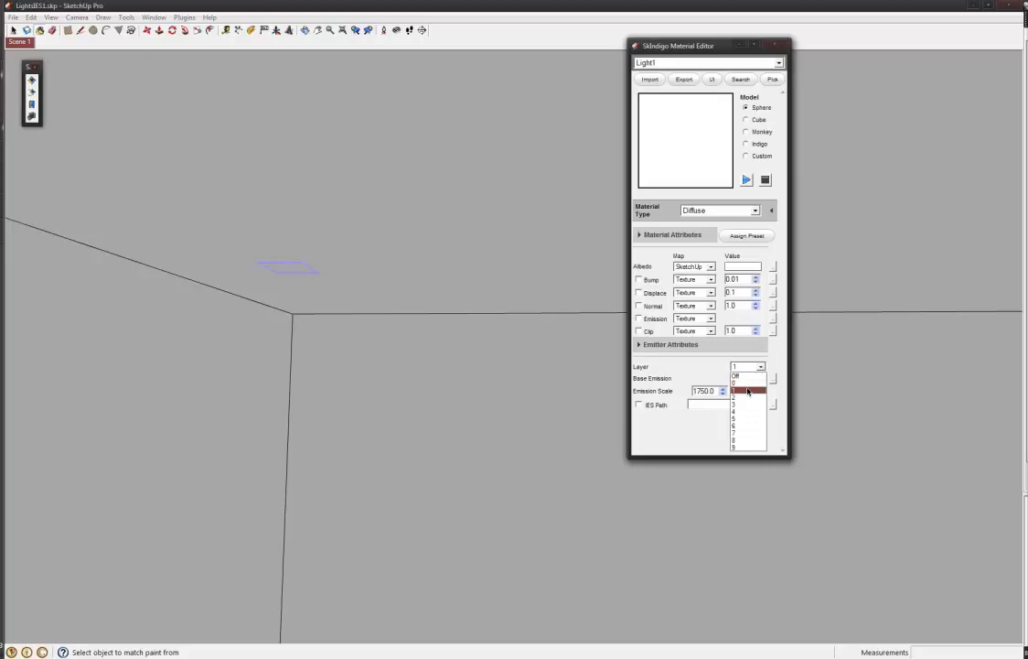
click(747, 391)
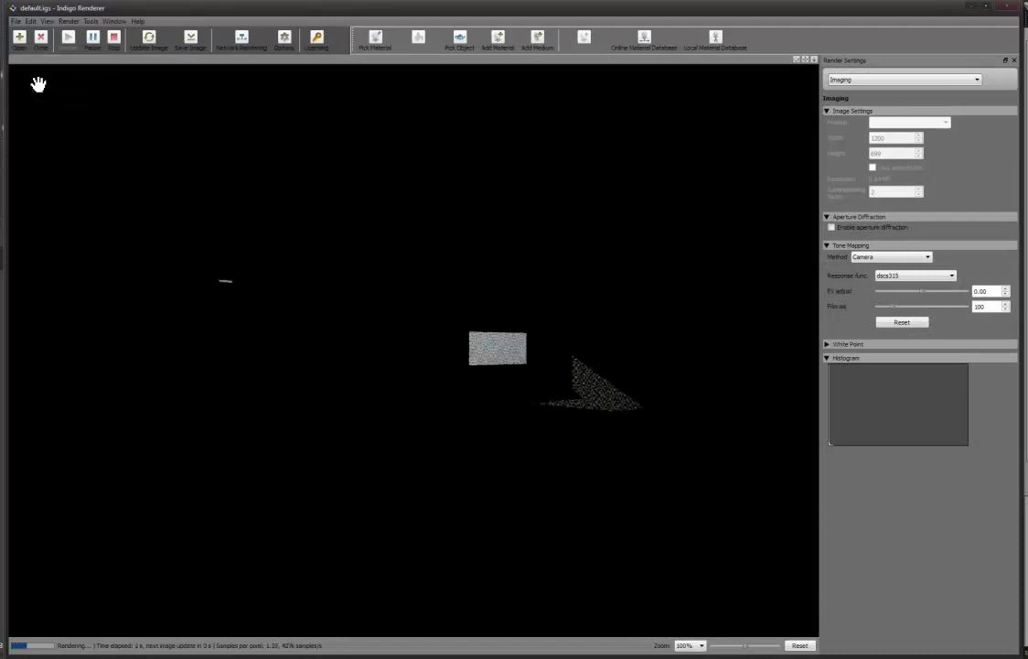
mouse_move(217, 272)
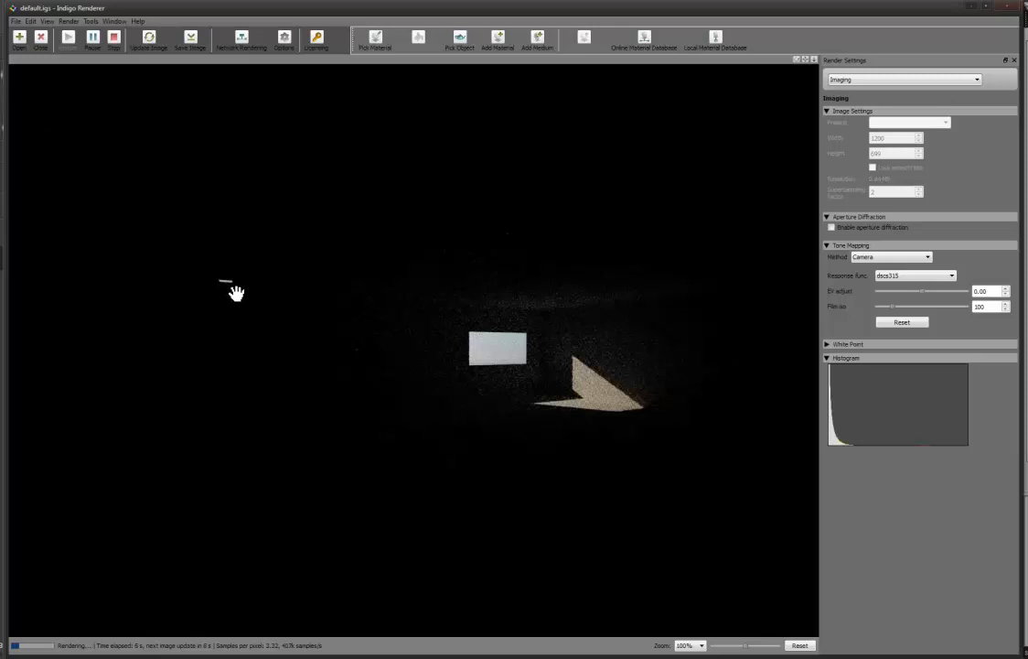
mouse_move(285, 281)
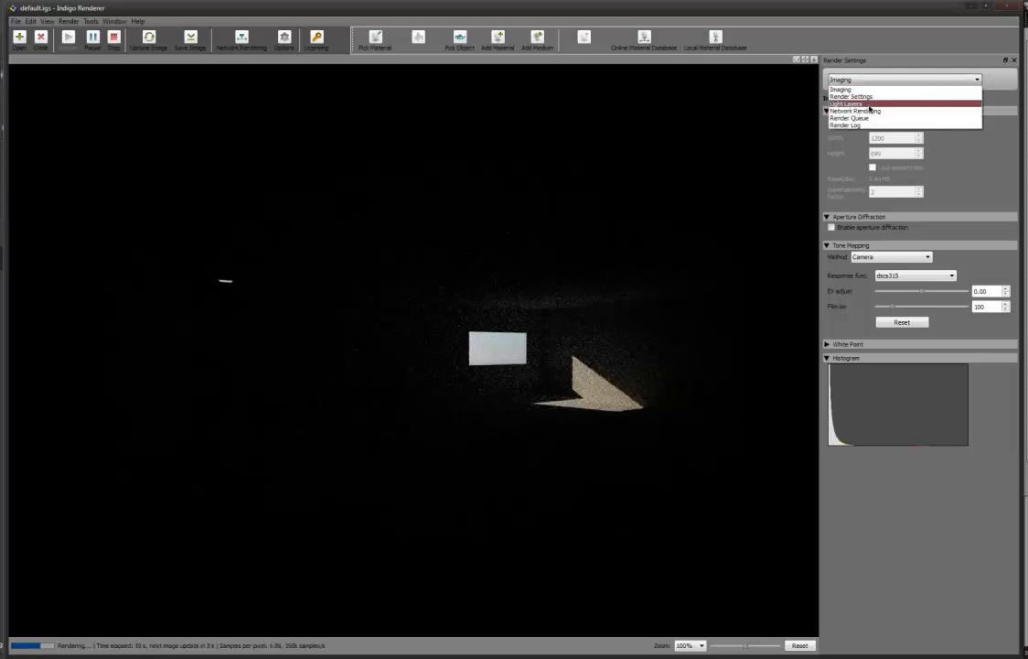
Step: Show the Light Layers render settings with gains for layers 0 and 1
click(854, 108)
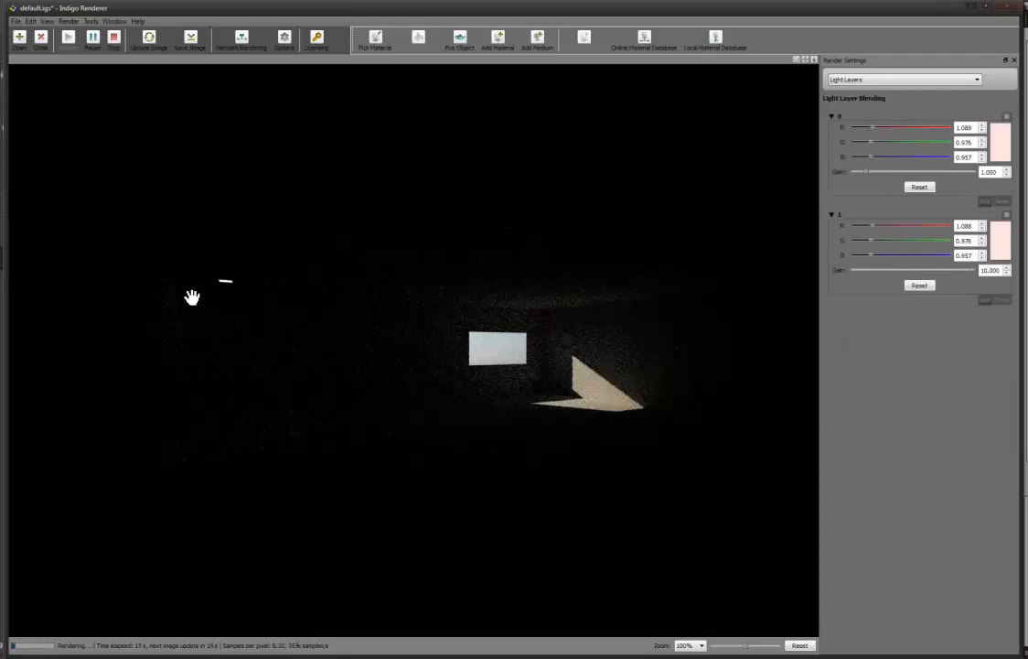
mouse_move(230, 414)
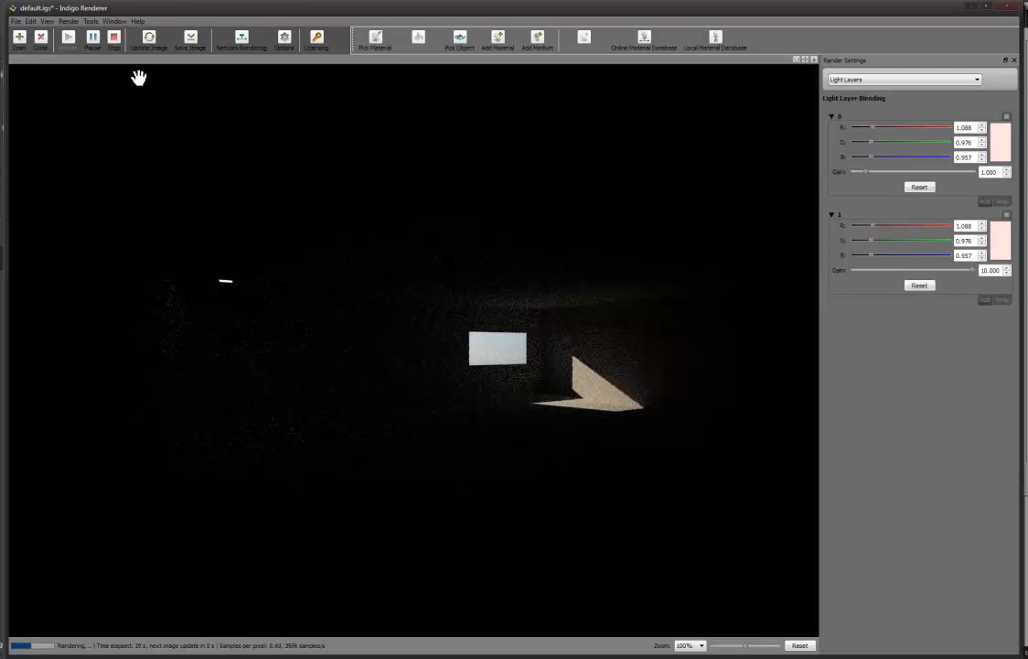
click(148, 41)
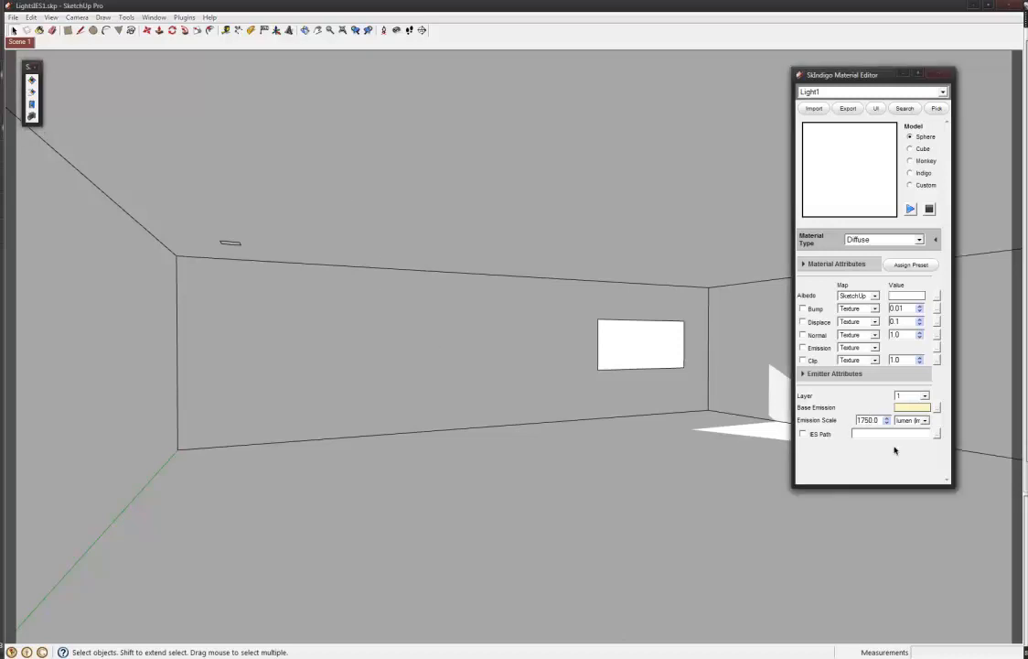
Step: Set Light1's emission scale to 175000 and launch a new Indigo render
text(175000.0)
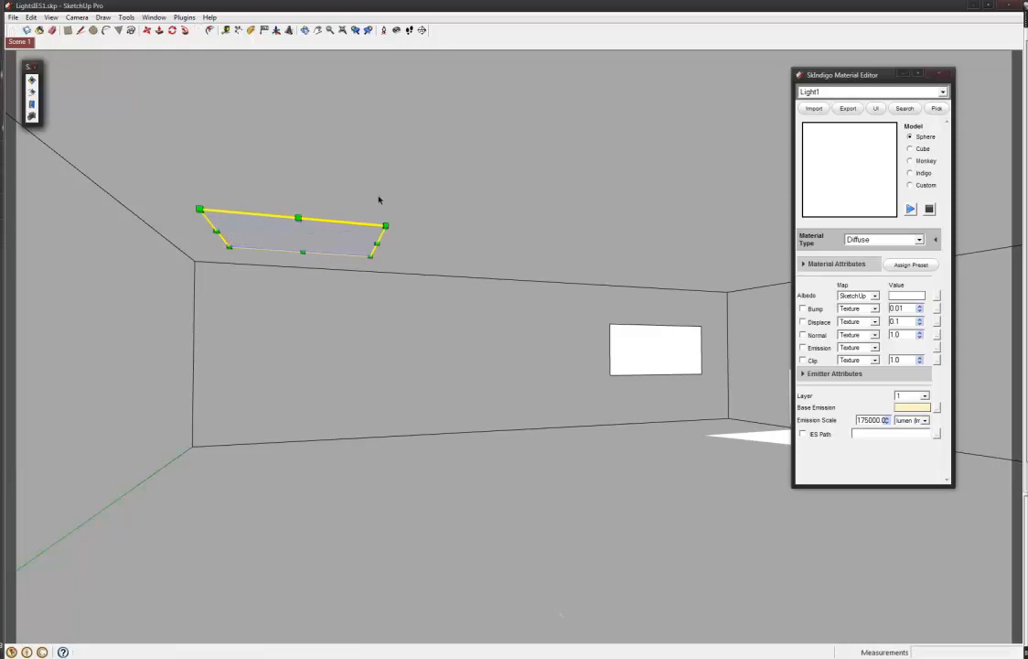
click(657, 350)
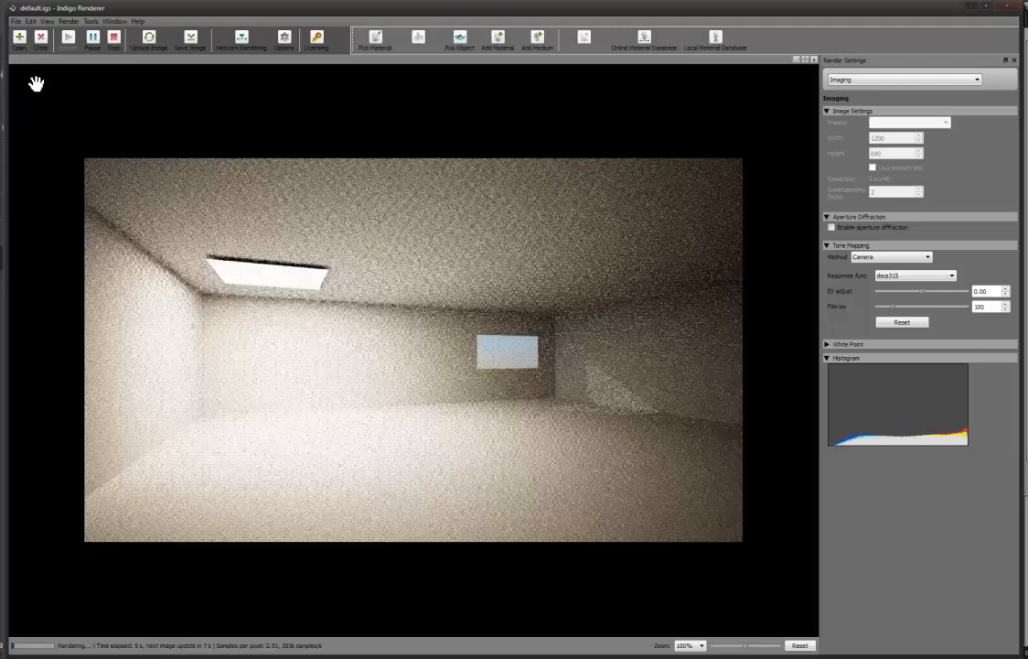
mouse_move(89, 97)
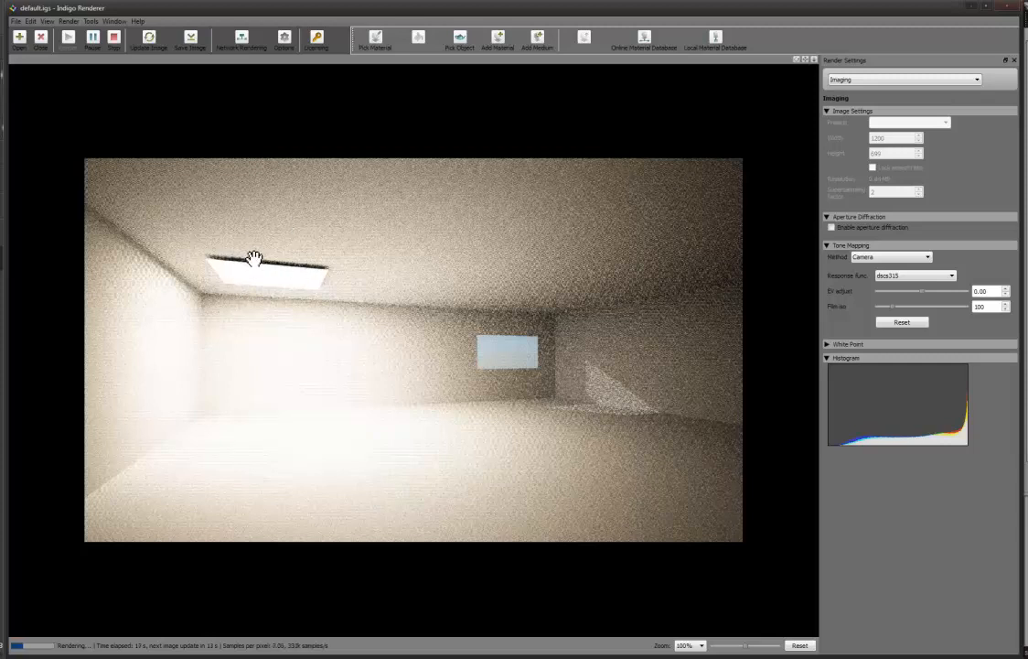
mouse_move(289, 298)
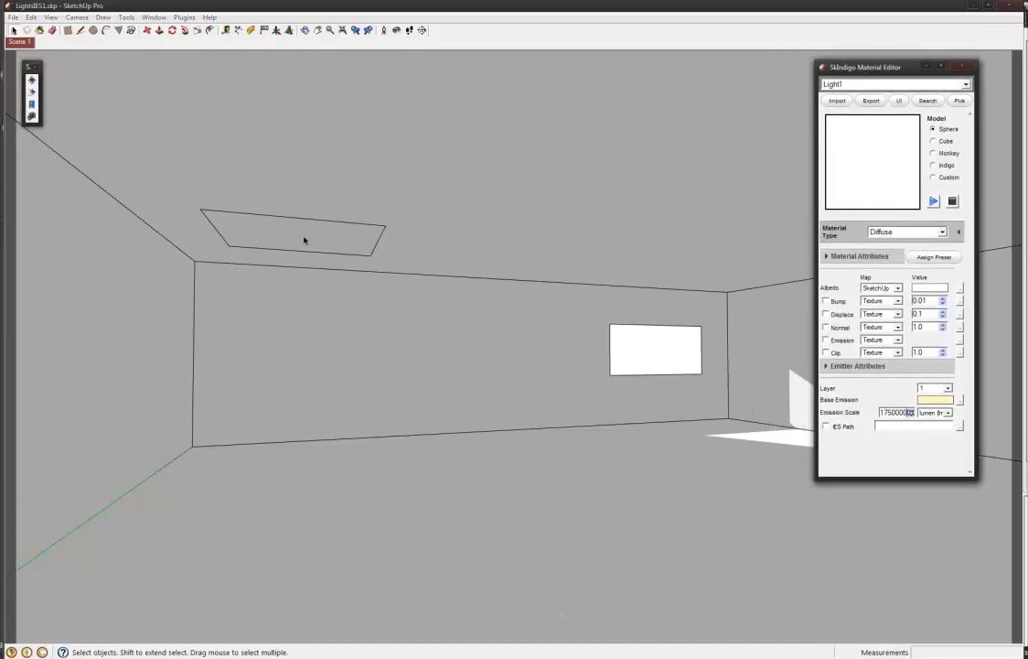
mouse_move(435, 451)
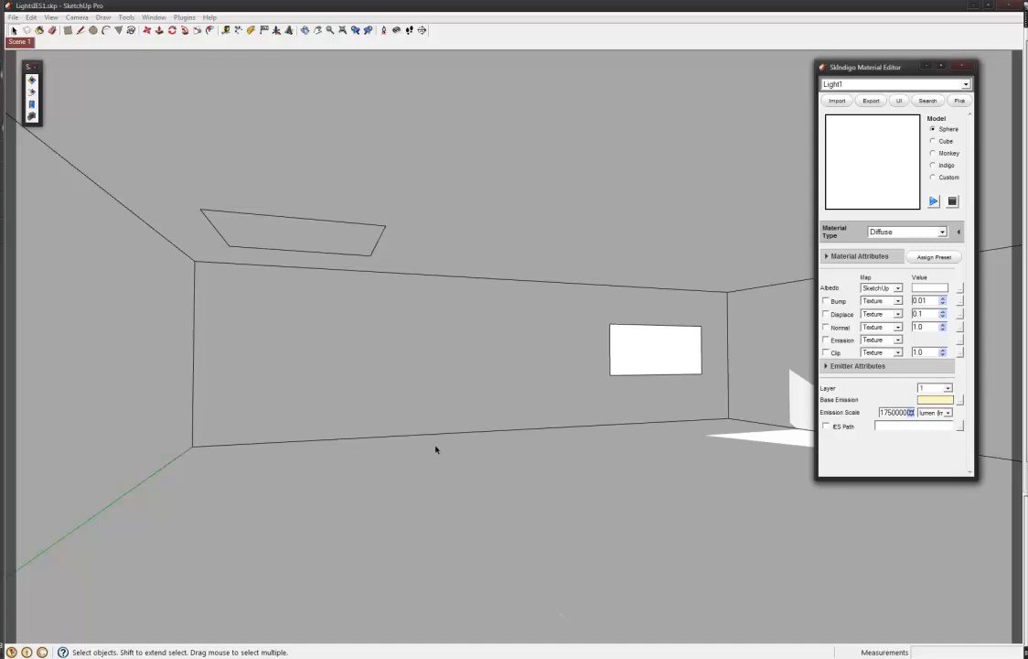
mouse_move(421, 439)
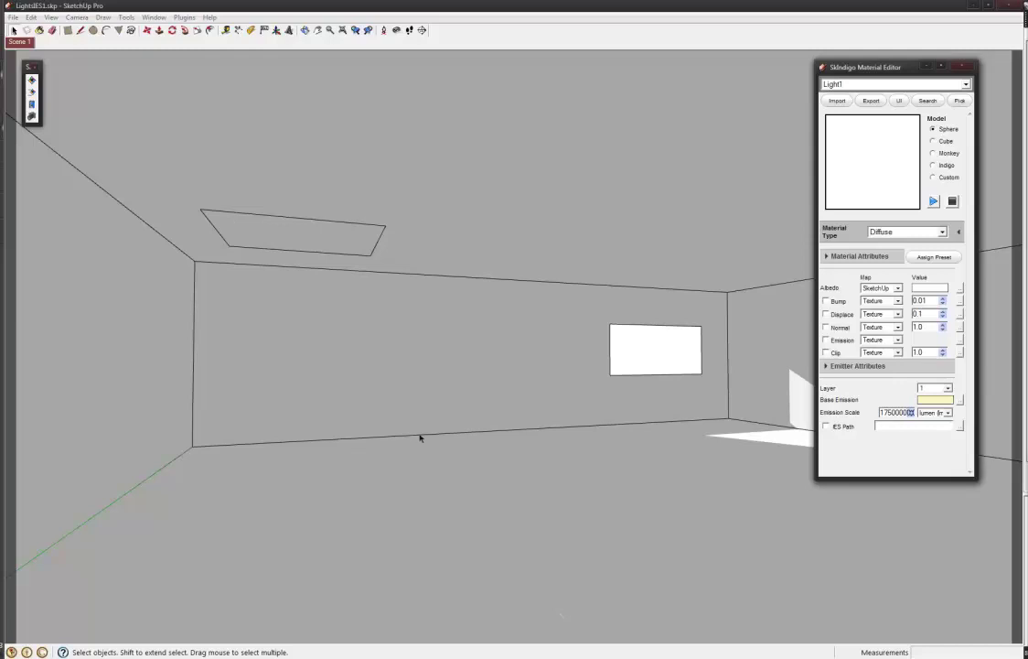
mouse_move(91, 146)
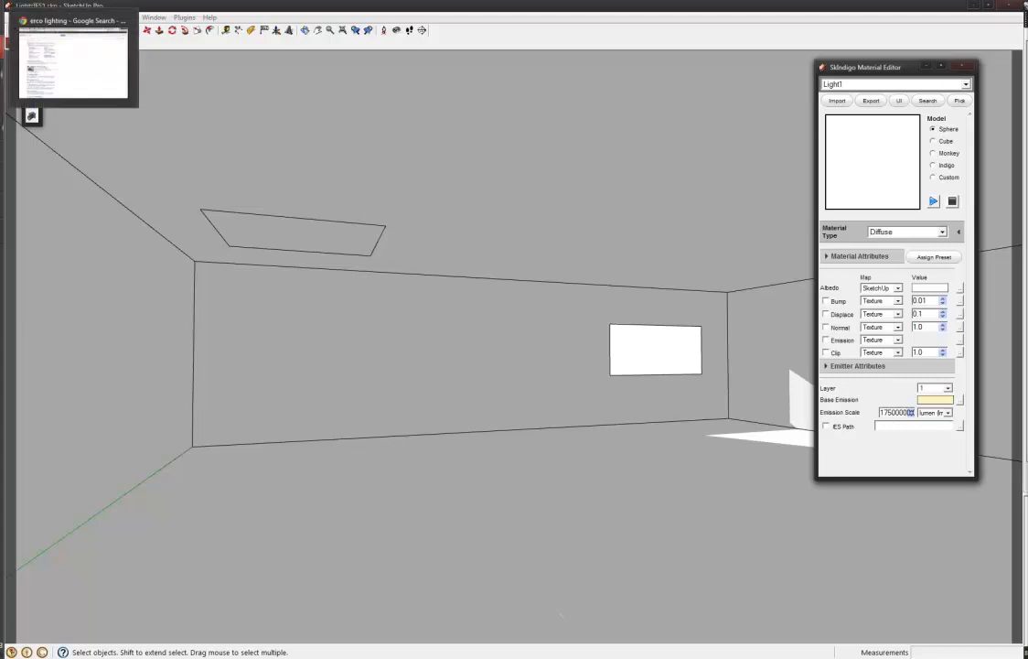
Step: Switch to the Chrome 'erco lighting - Google Search' browser window
click(79, 54)
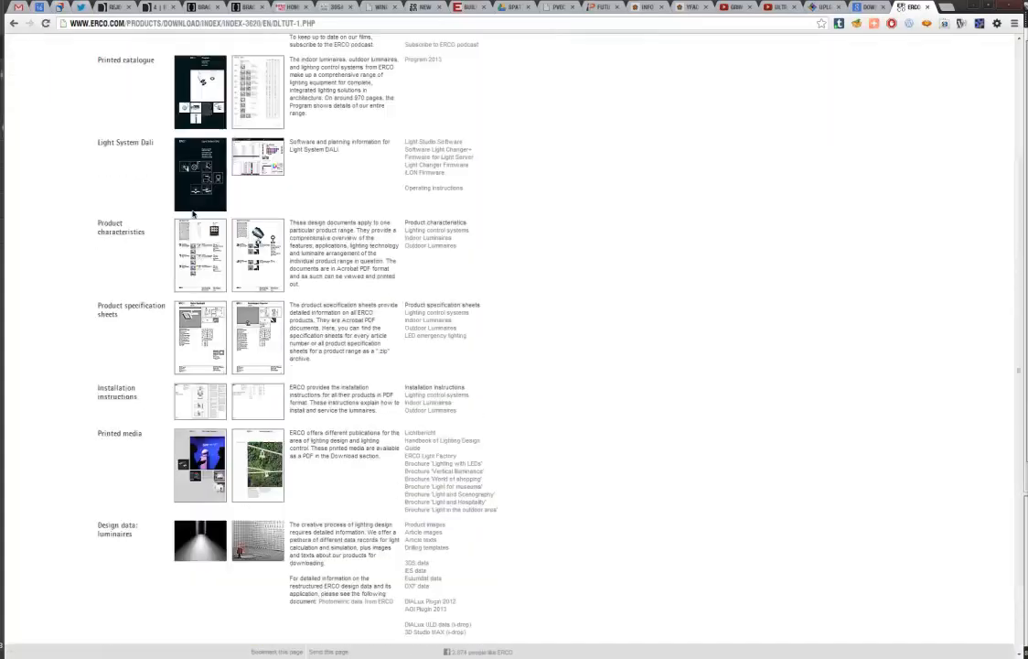
mouse_move(189, 295)
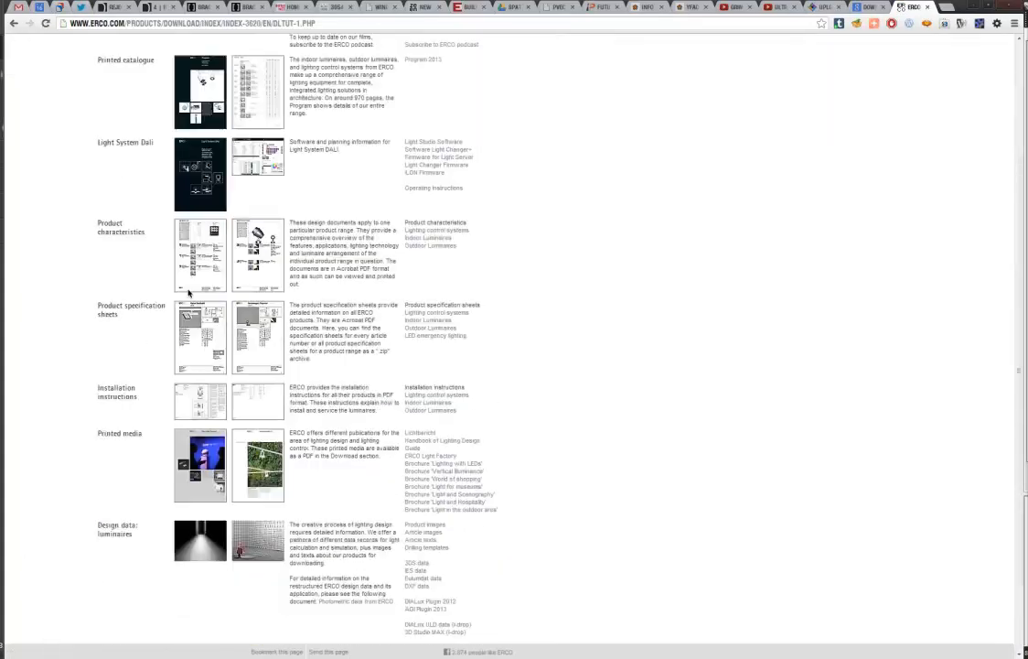
Step: Scroll the ERCO download page down to the luminaire IES data links
scroll(down, 3)
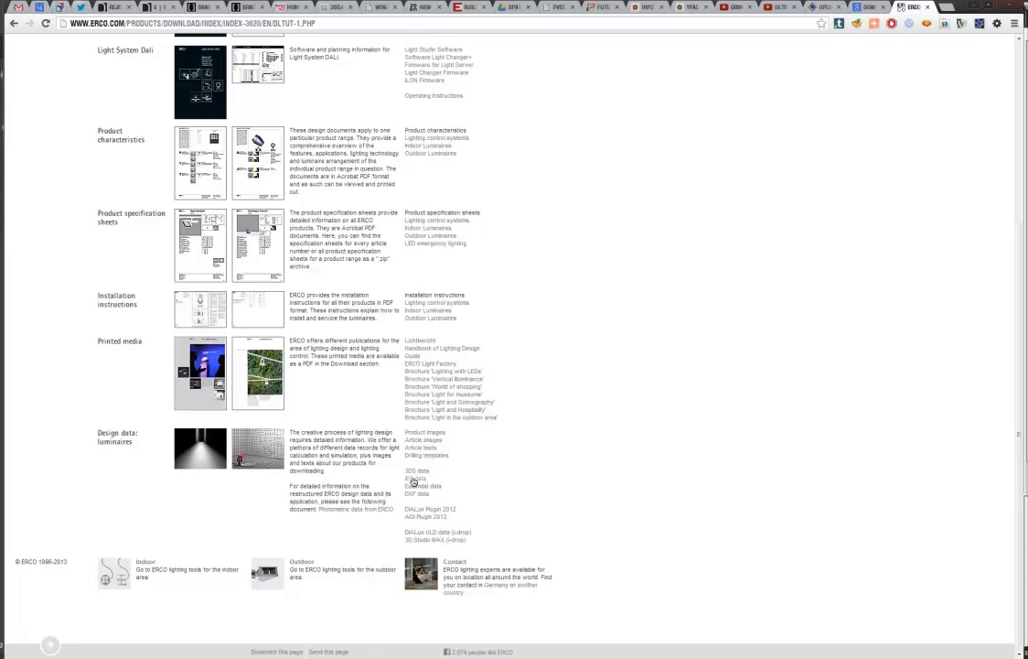
mouse_move(417, 482)
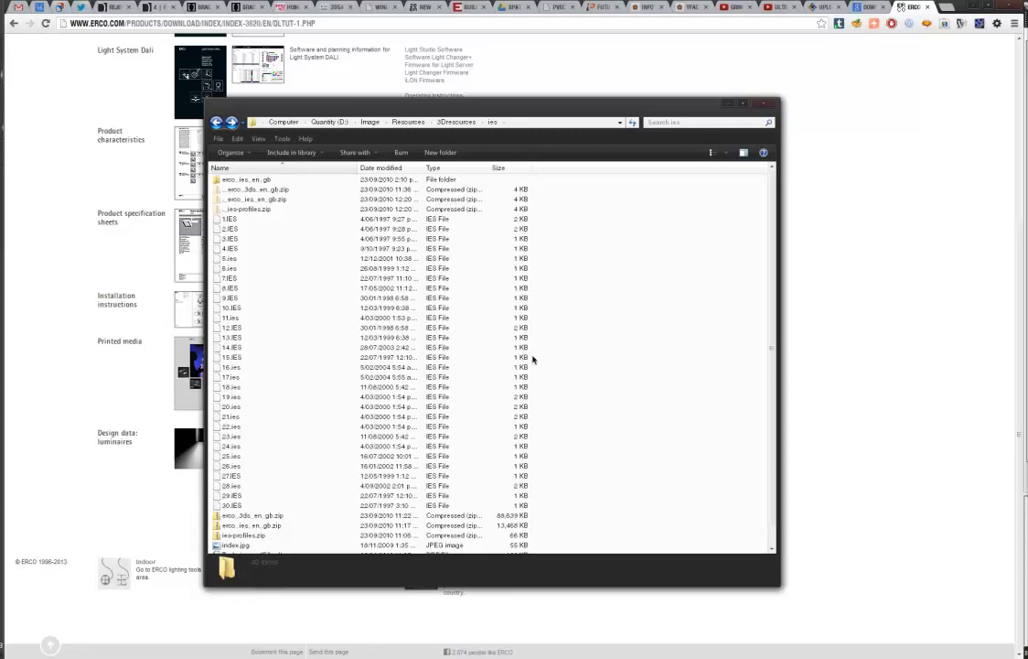
Step: Preview the 30 sample profiles, then extract erco_ies_en_gb.zip and browse its IES files
scroll(down, 3)
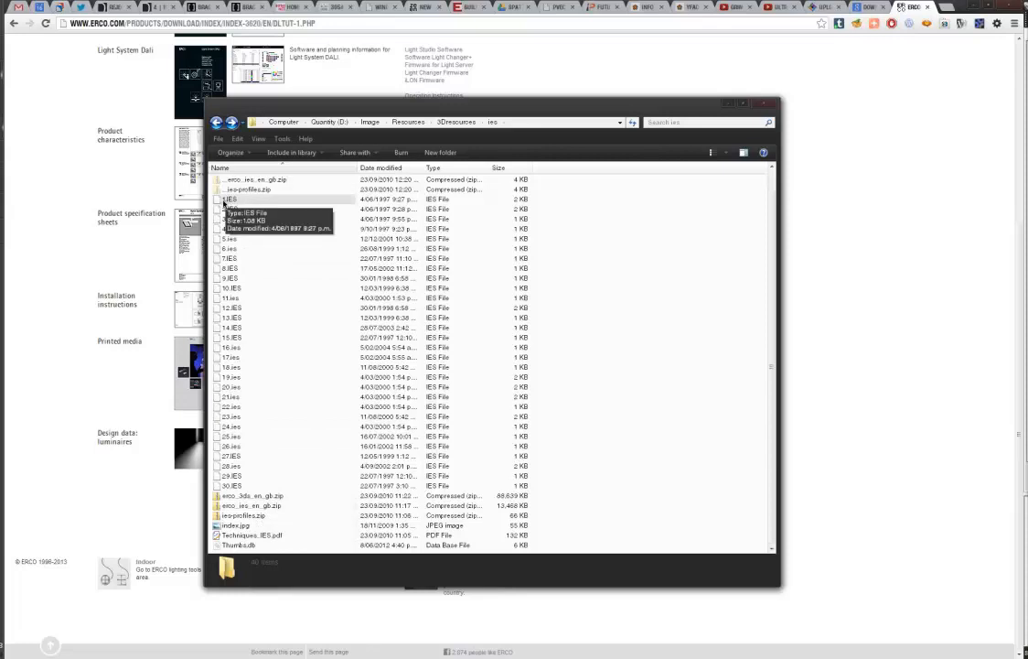
click(231, 485)
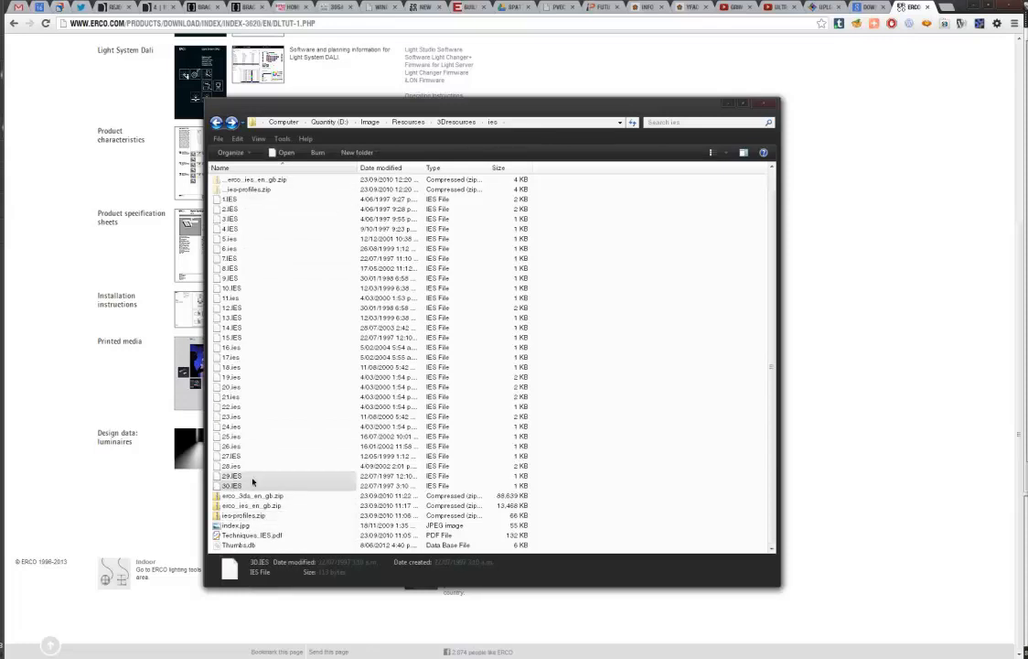
double_click(234, 525)
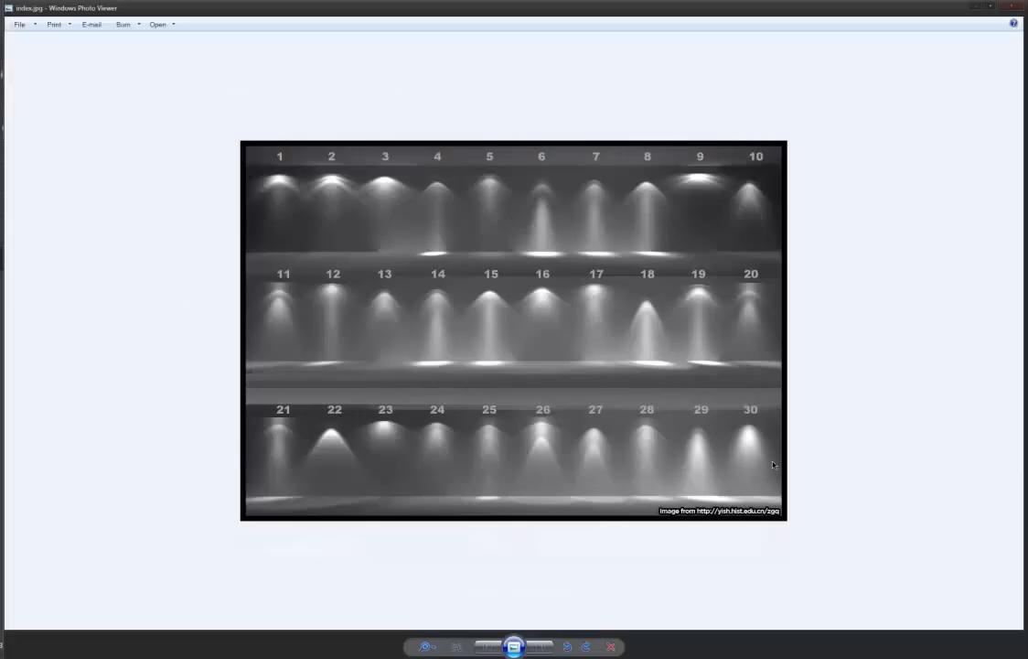
mouse_move(714, 279)
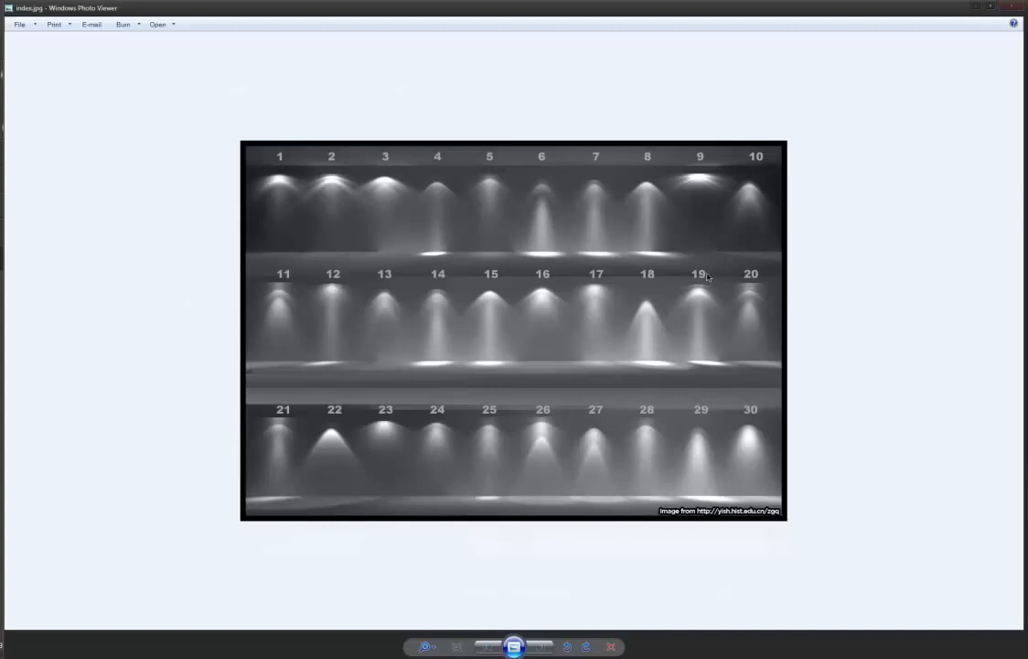
mouse_move(733, 152)
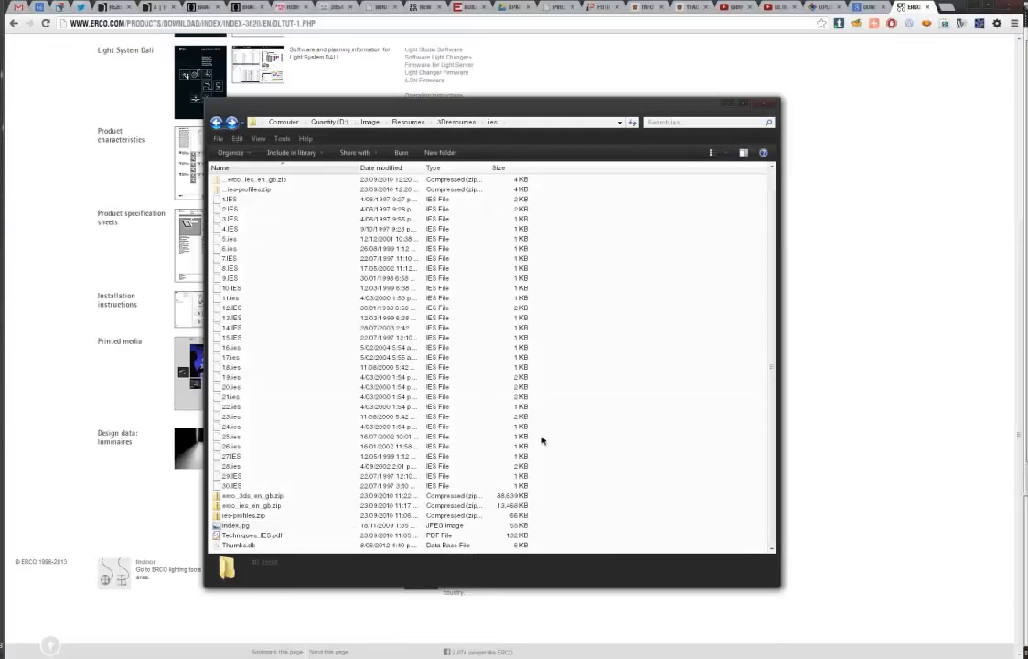
click(254, 507)
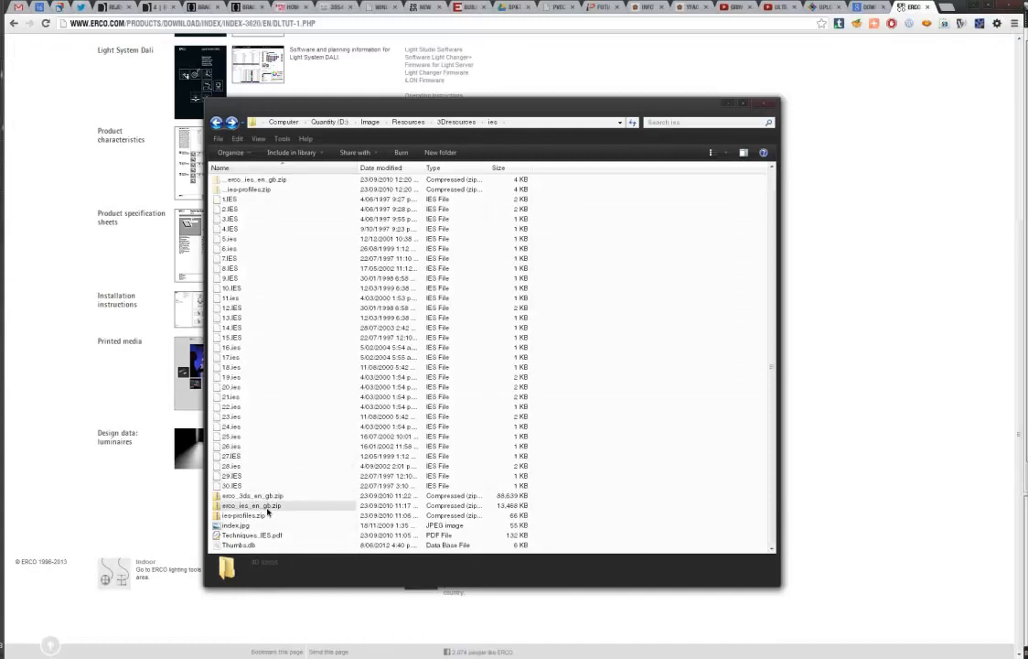
mouse_move(268, 514)
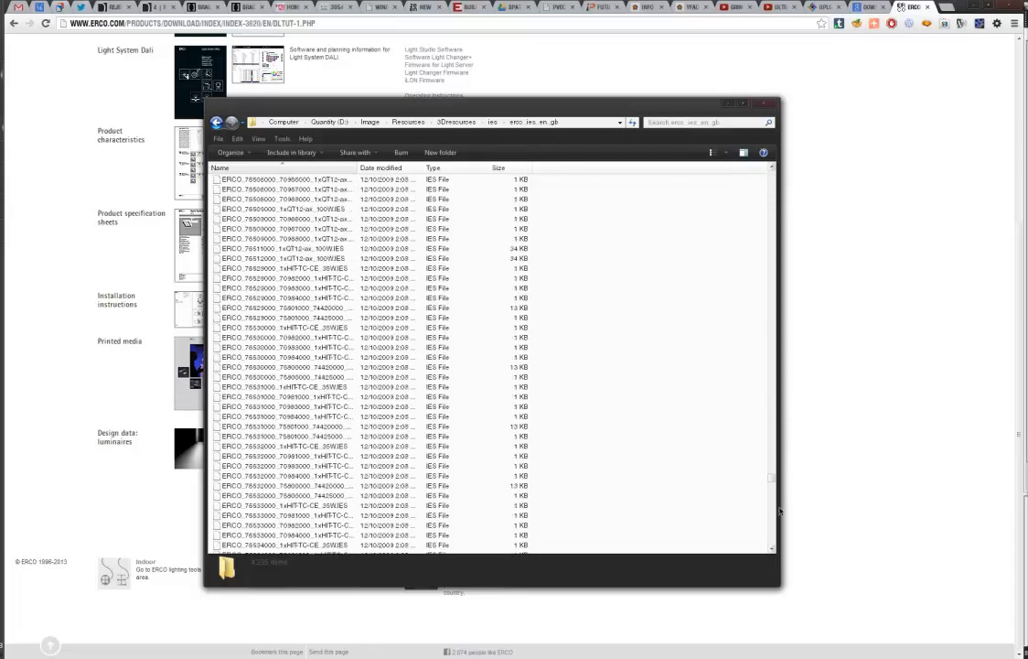
scroll(down, 3)
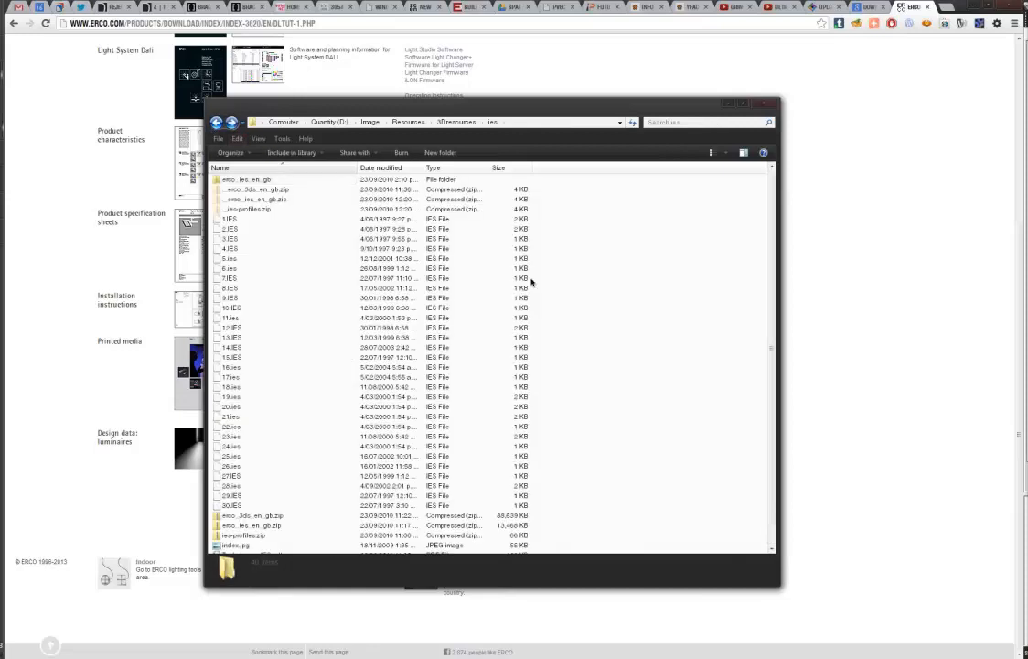
scroll(down, 3)
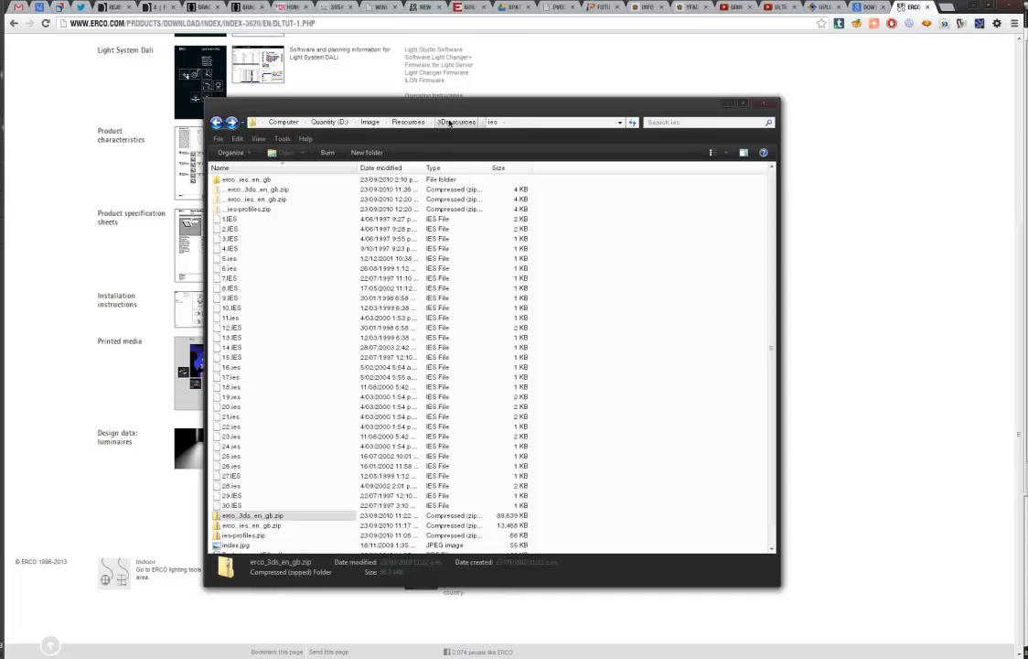
Step: Open a luminaire model from the erco_3ds_en_gb folder in MeshLab and orbit it
click(456, 121)
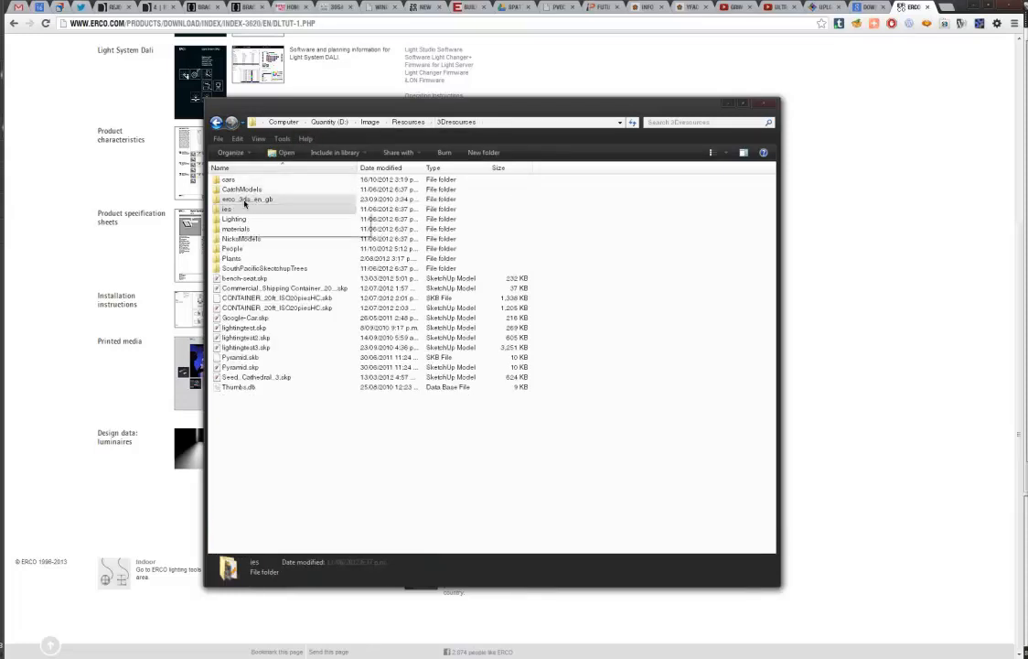
double_click(247, 199)
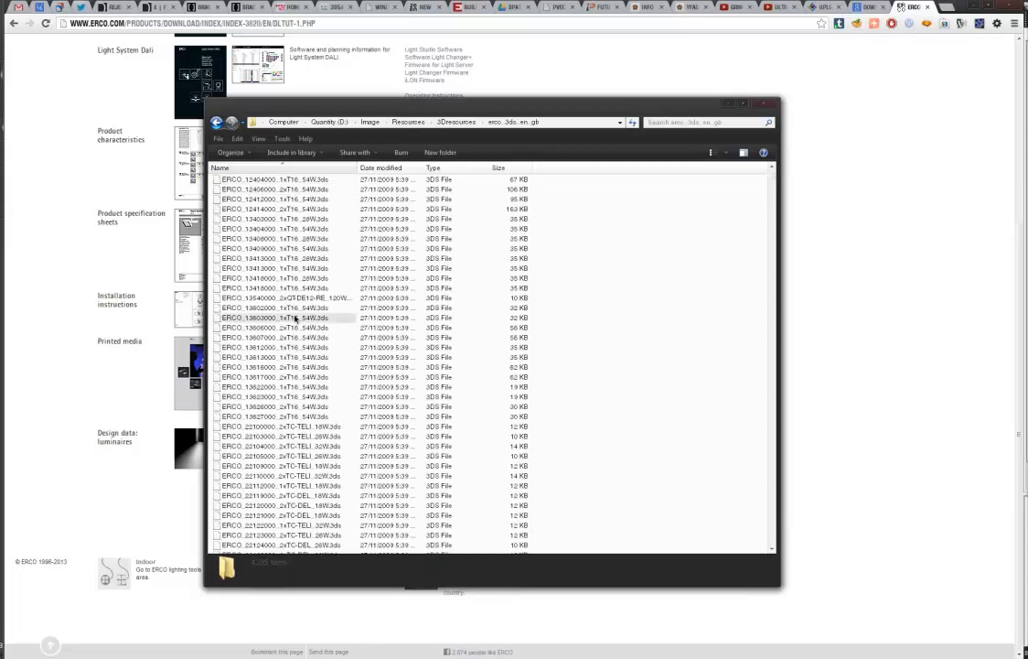
right_click(274, 277)
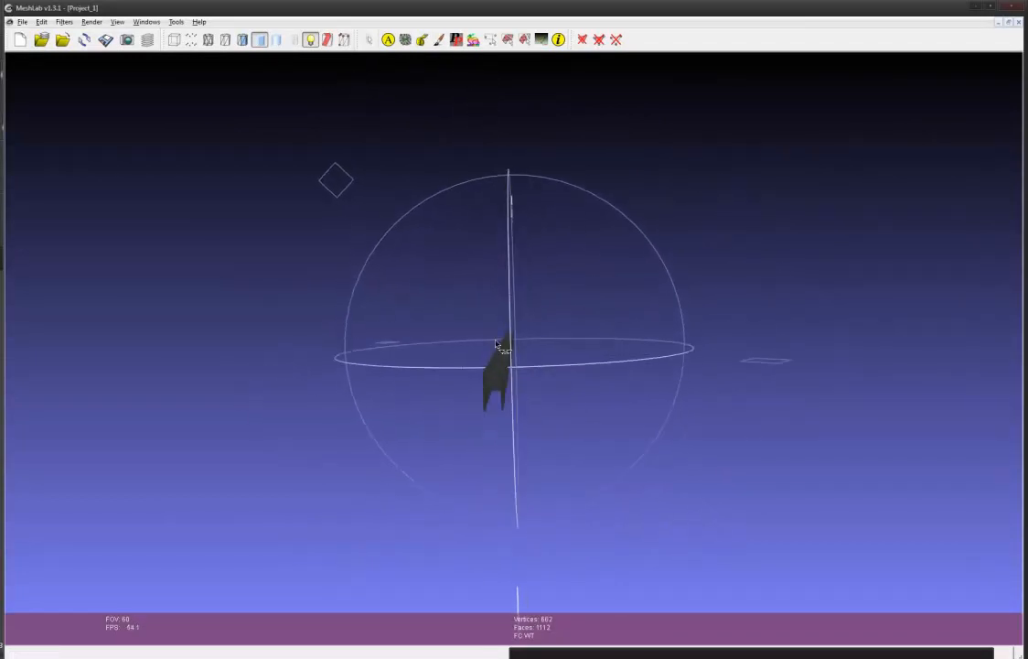
drag(499, 346, 146, 197)
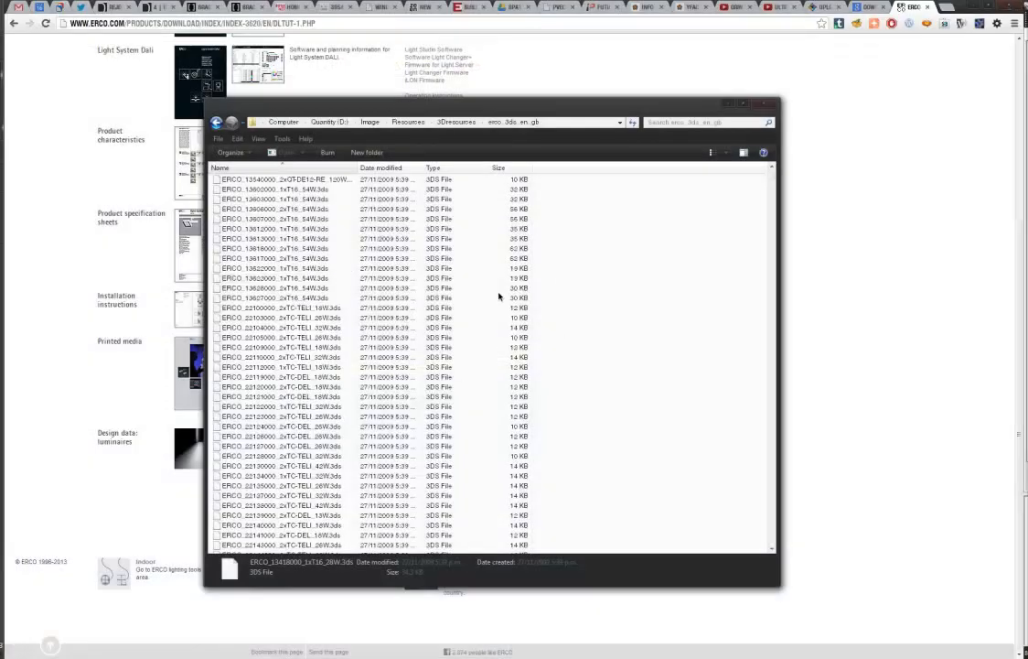
Step: Open another ERCO model, the cylindrical downlight, and rotate it to inspect
scroll(down, 3)
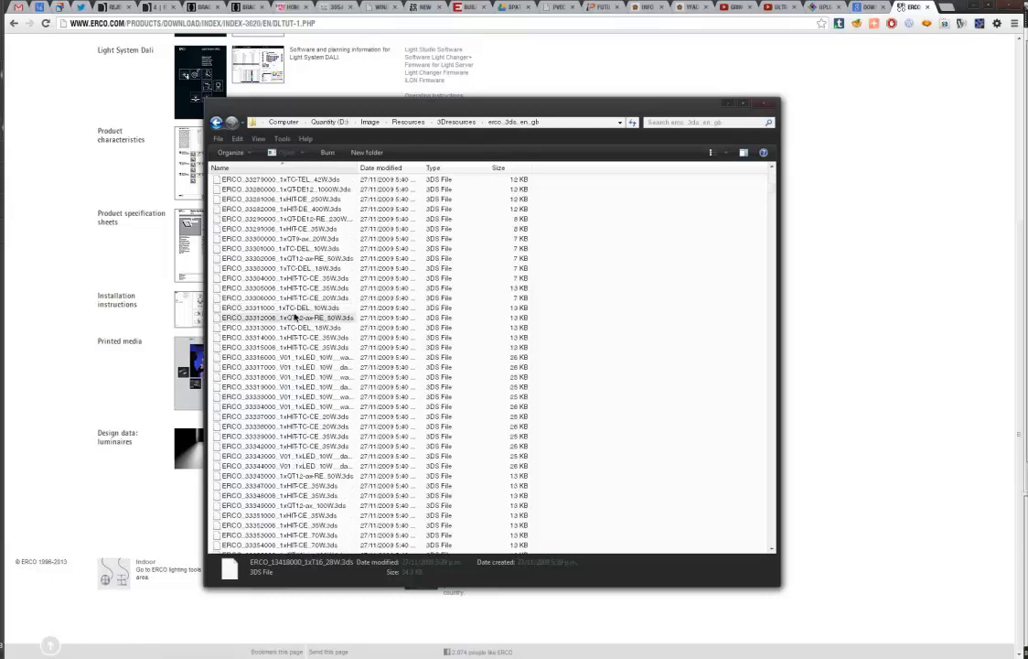
click(293, 318)
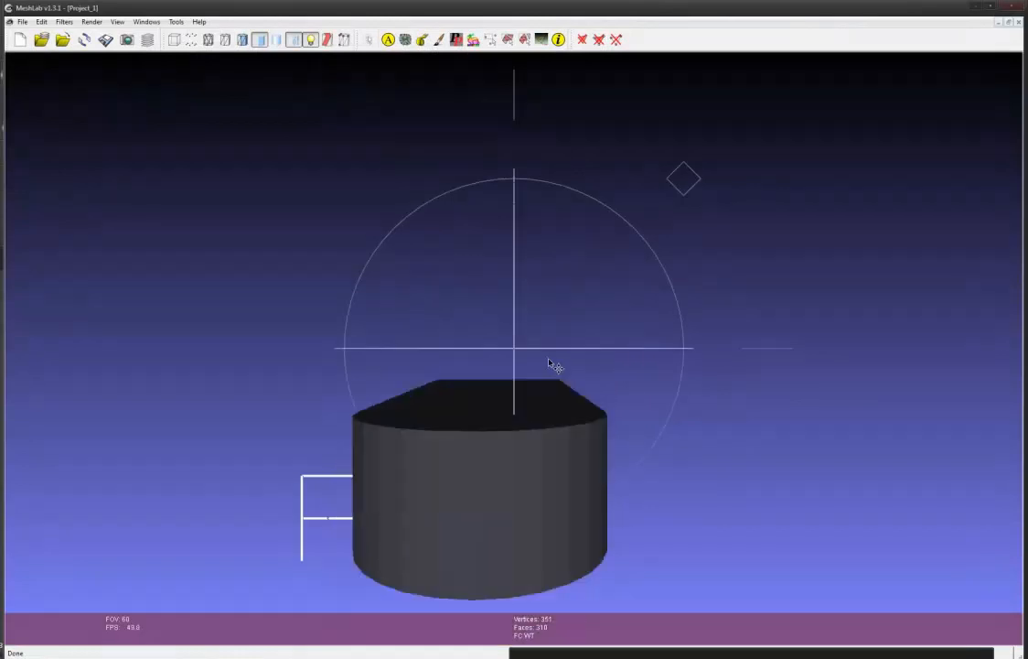
drag(549, 363, 293, 162)
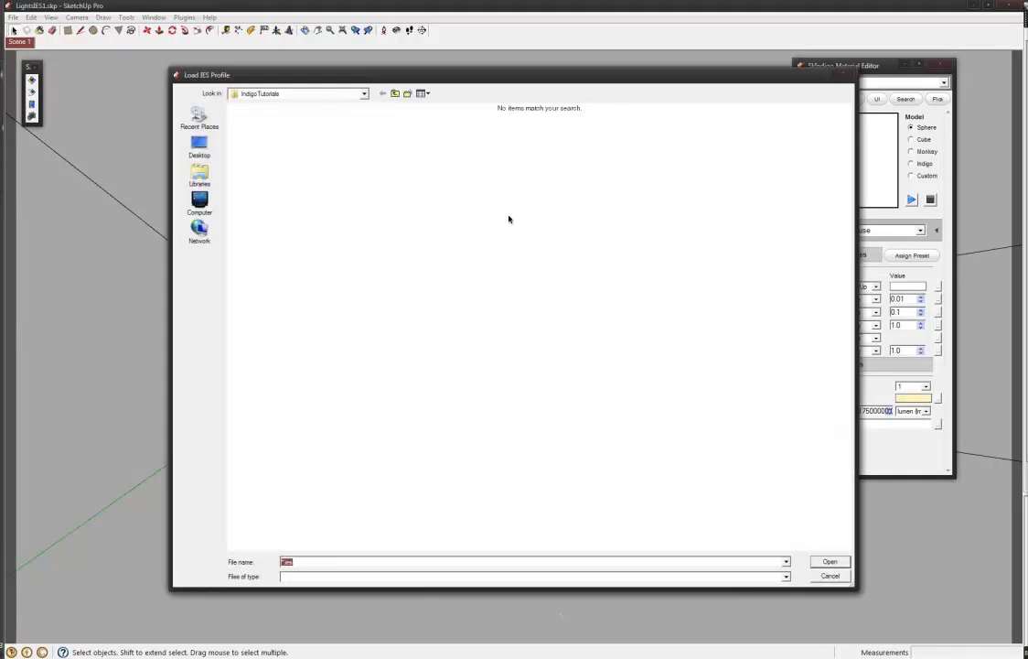
Step: Load an .IES file from the ies folder as Light1's IES Path and tick it on
click(199, 146)
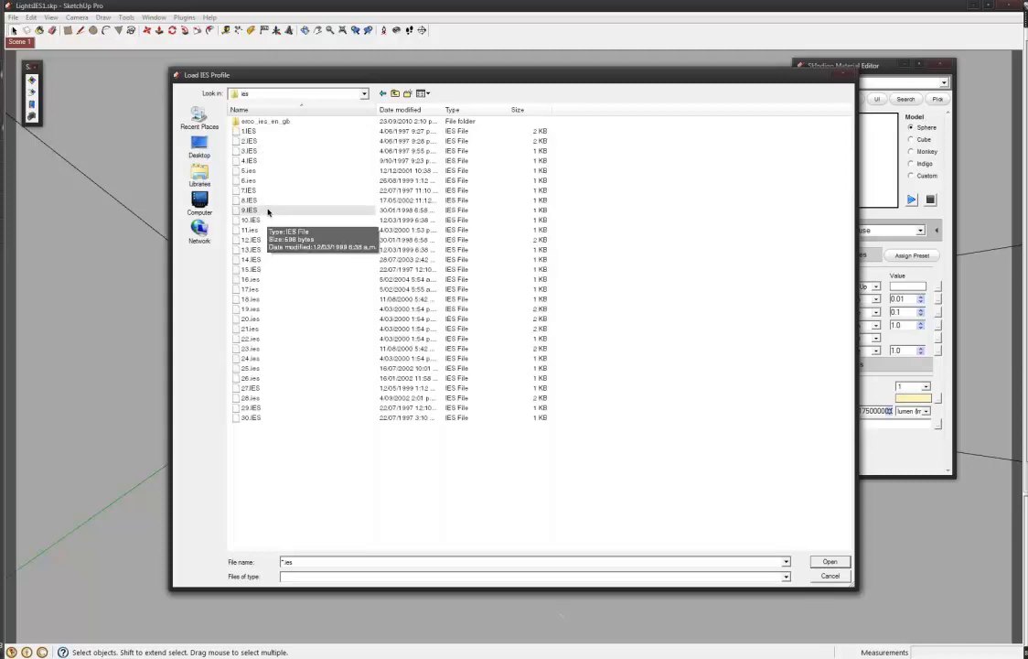
click(249, 210)
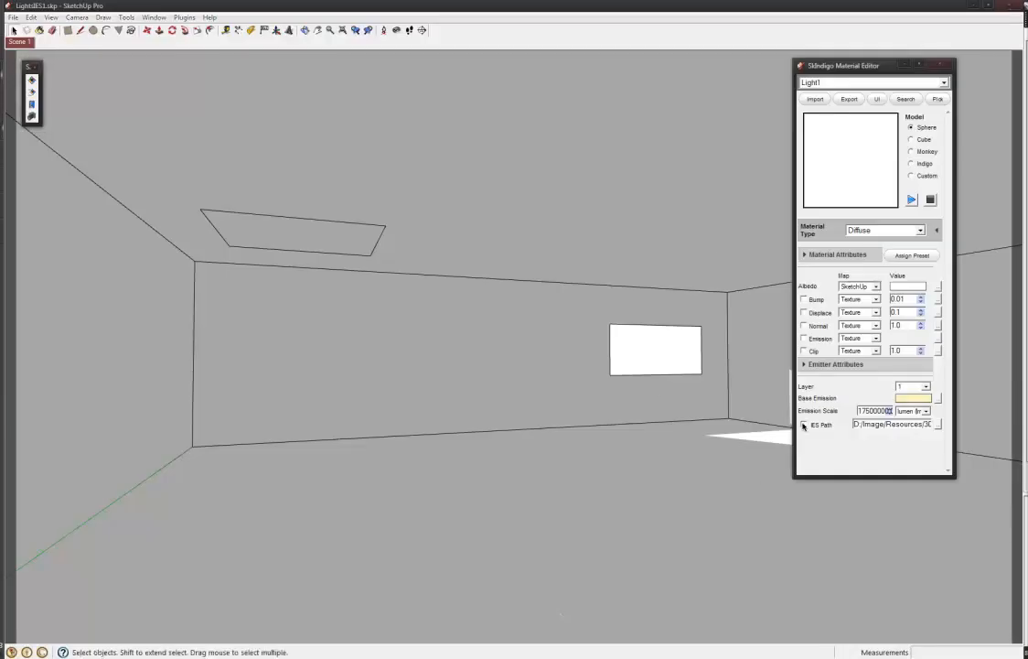
click(805, 427)
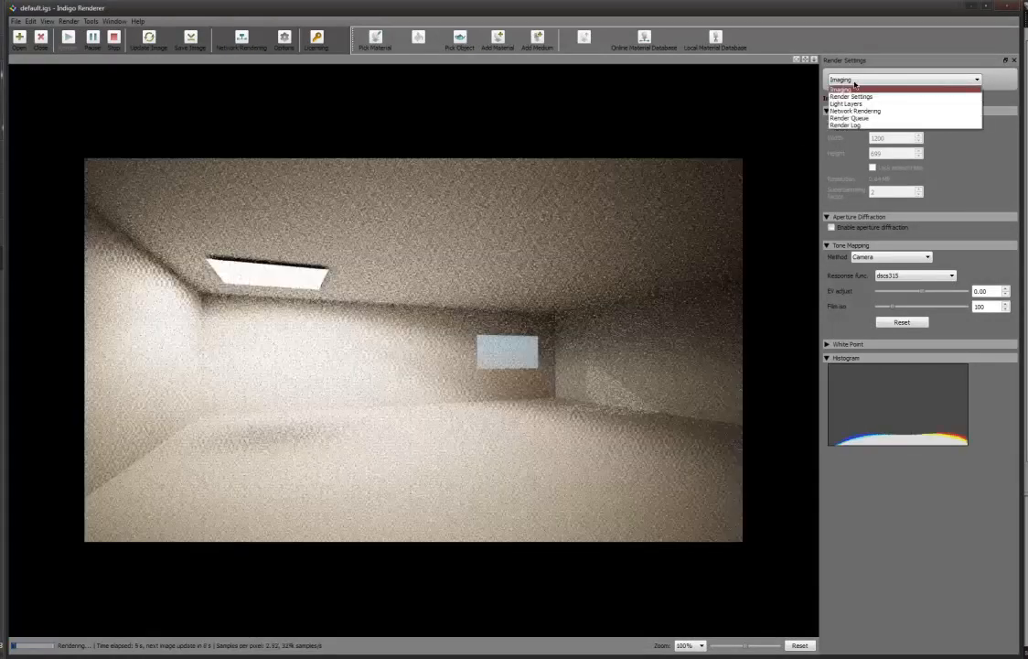
Step: Show the Light Layers settings and drag layer 1's gain down toward 0.1
click(852, 104)
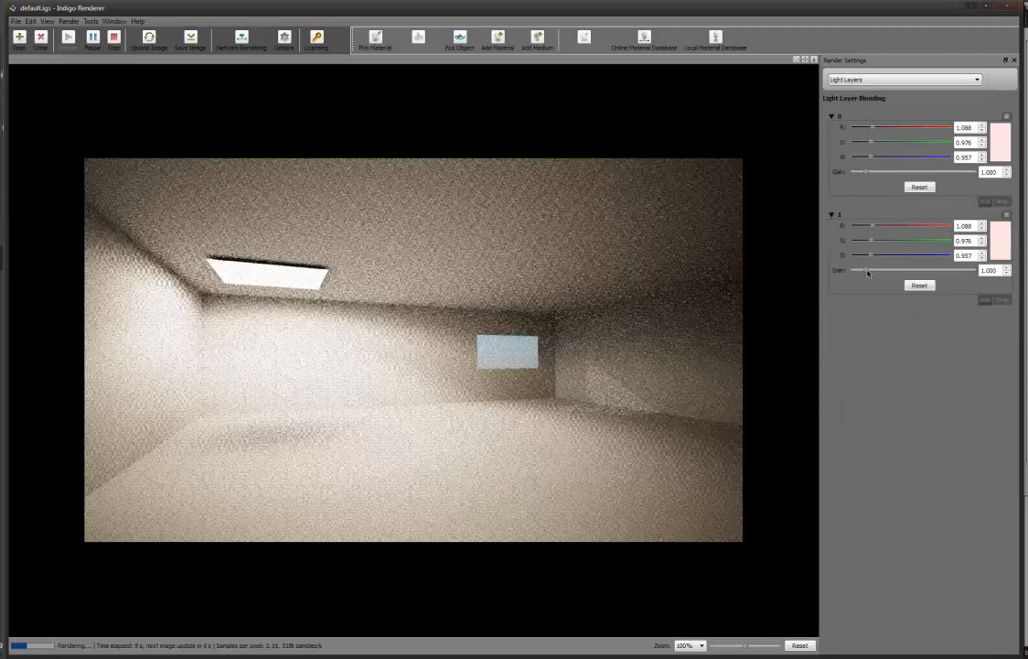
drag(867, 270, 858, 270)
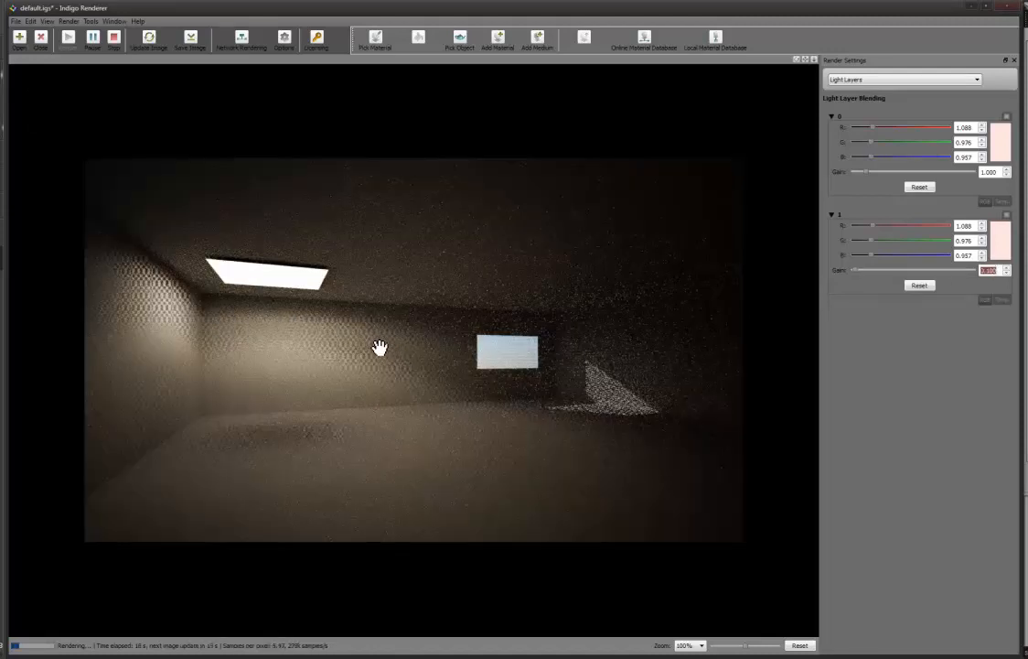
mouse_move(380, 380)
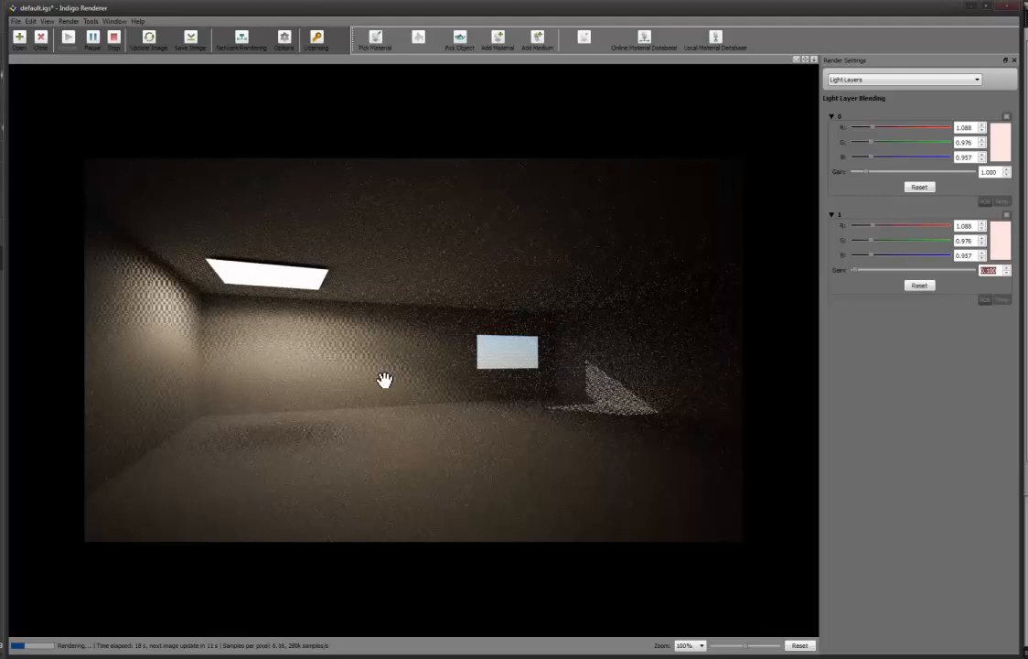
mouse_move(626, 214)
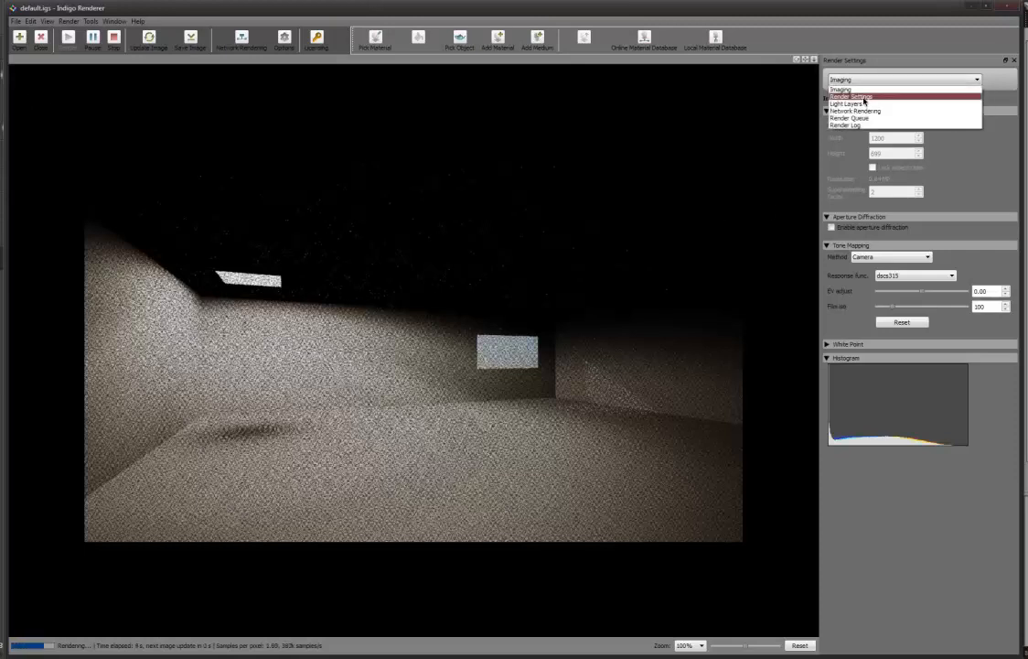
Step: Reopen the Light Layers blending settings while the render with layer 1 gain 0.100 progresses
click(847, 103)
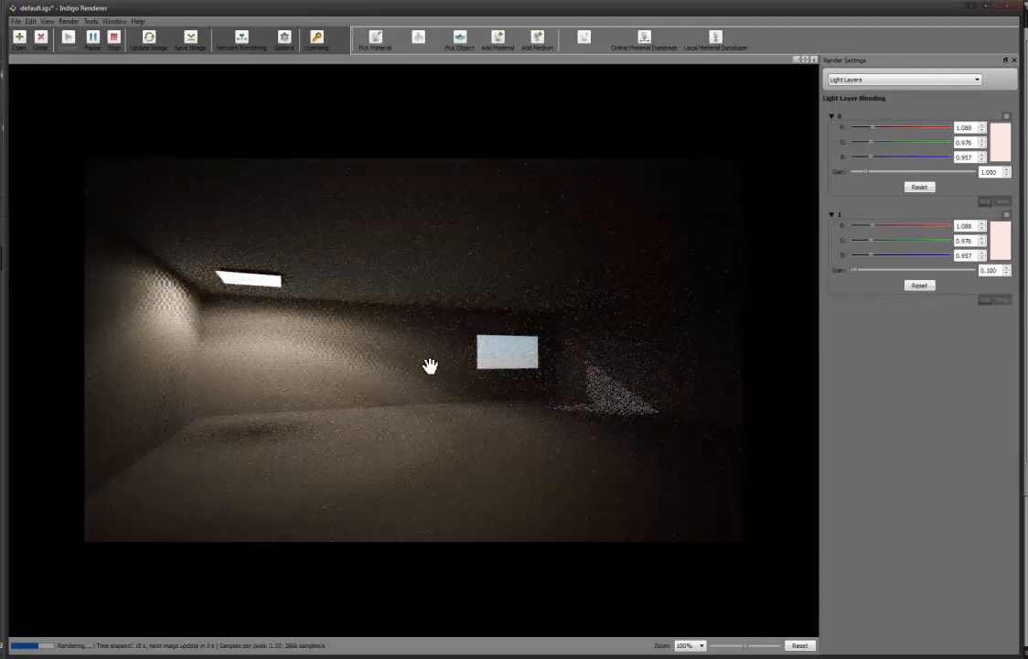
mouse_move(433, 375)
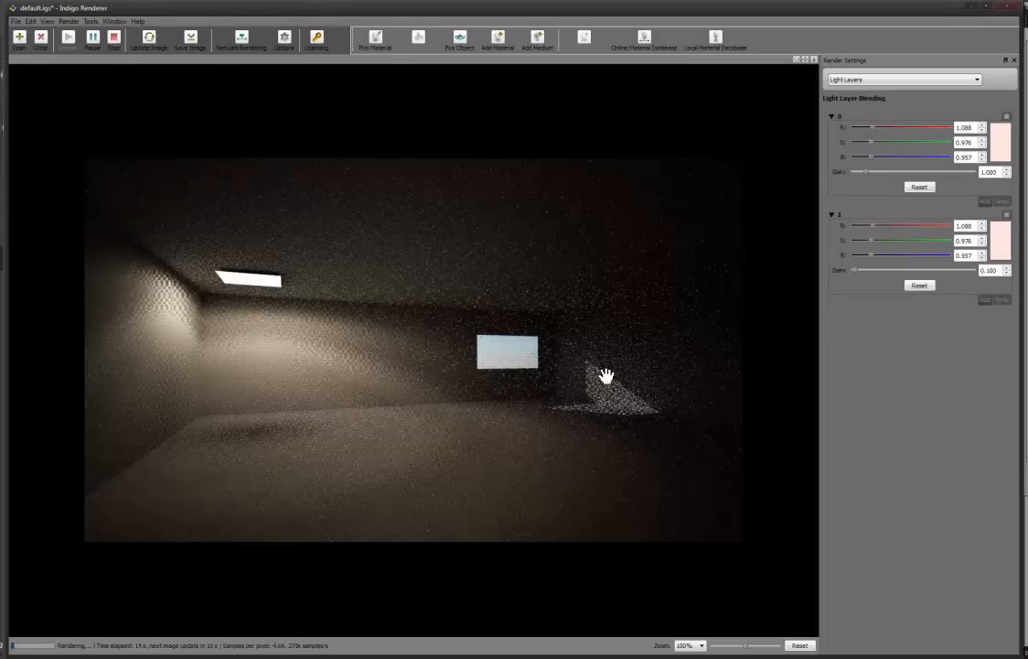
mouse_move(621, 417)
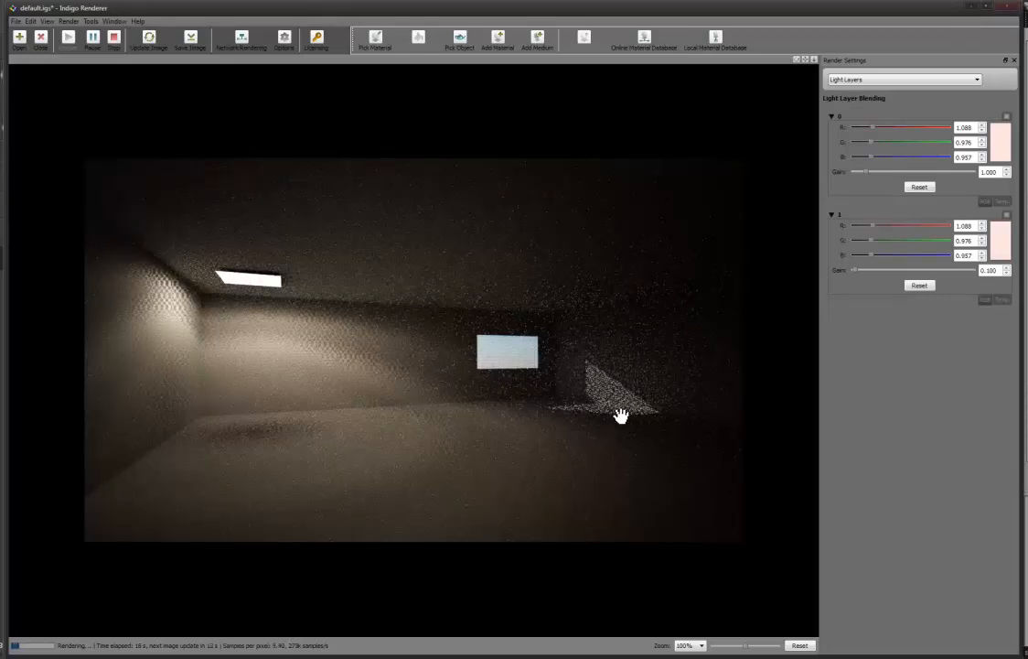
mouse_move(417, 367)
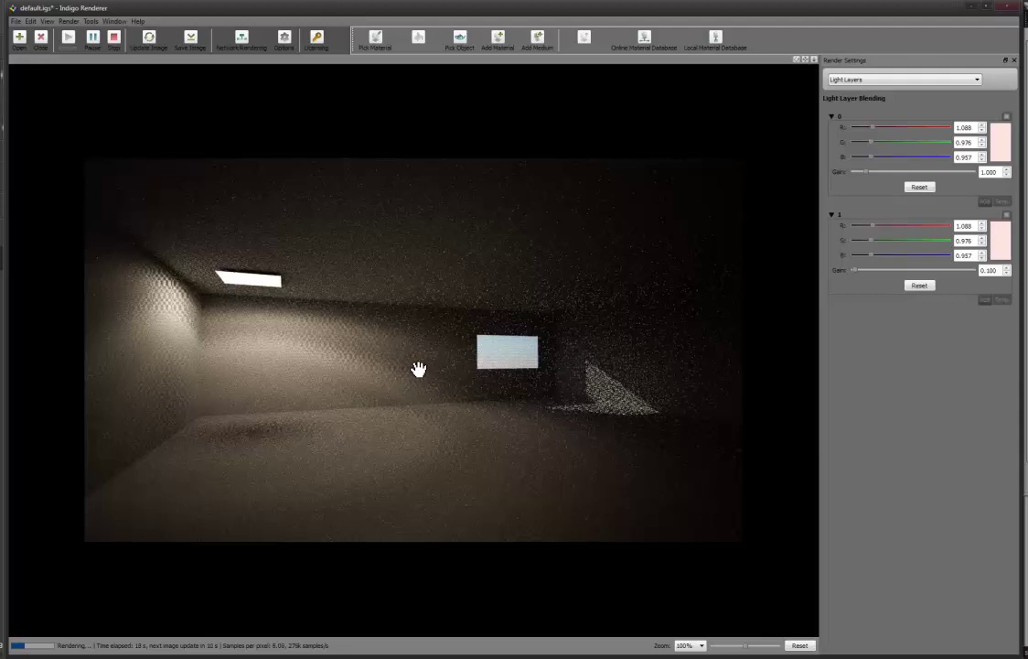
mouse_move(232, 280)
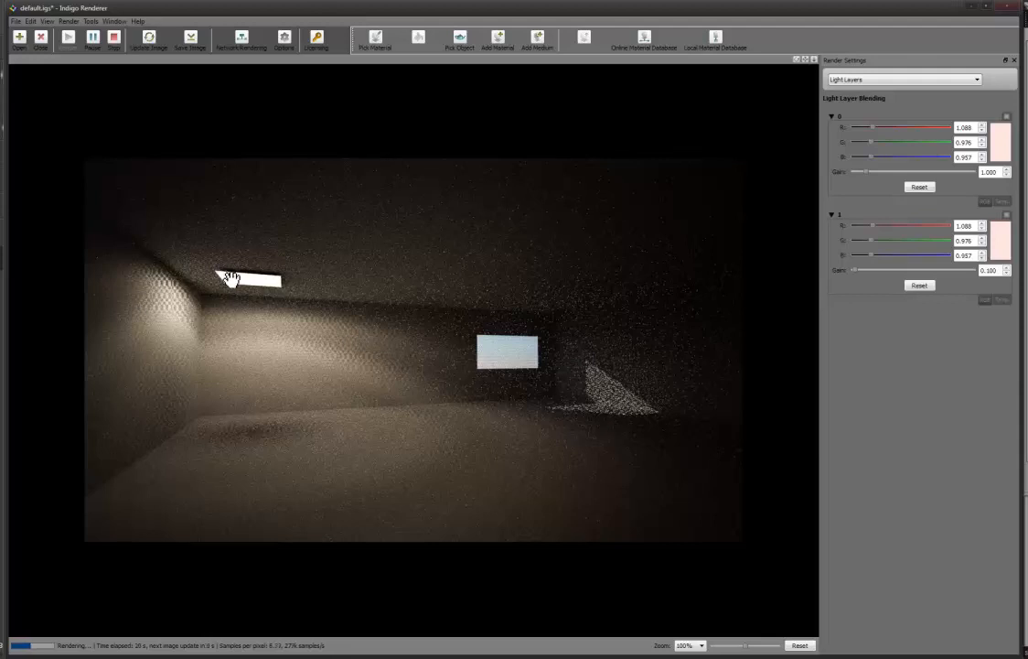
mouse_move(849, 161)
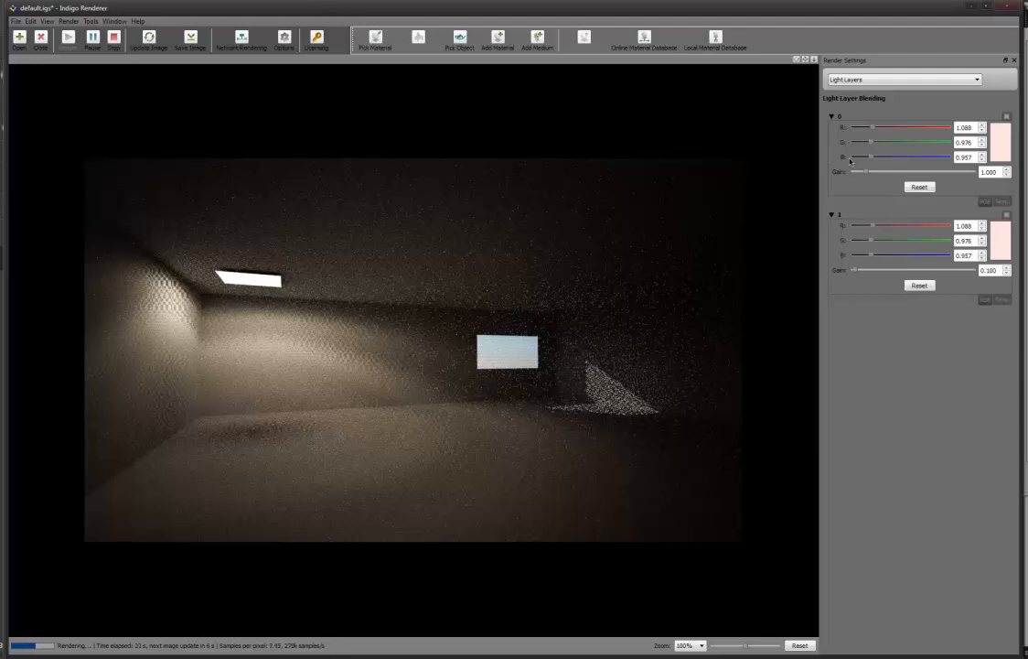
mouse_move(543, 368)
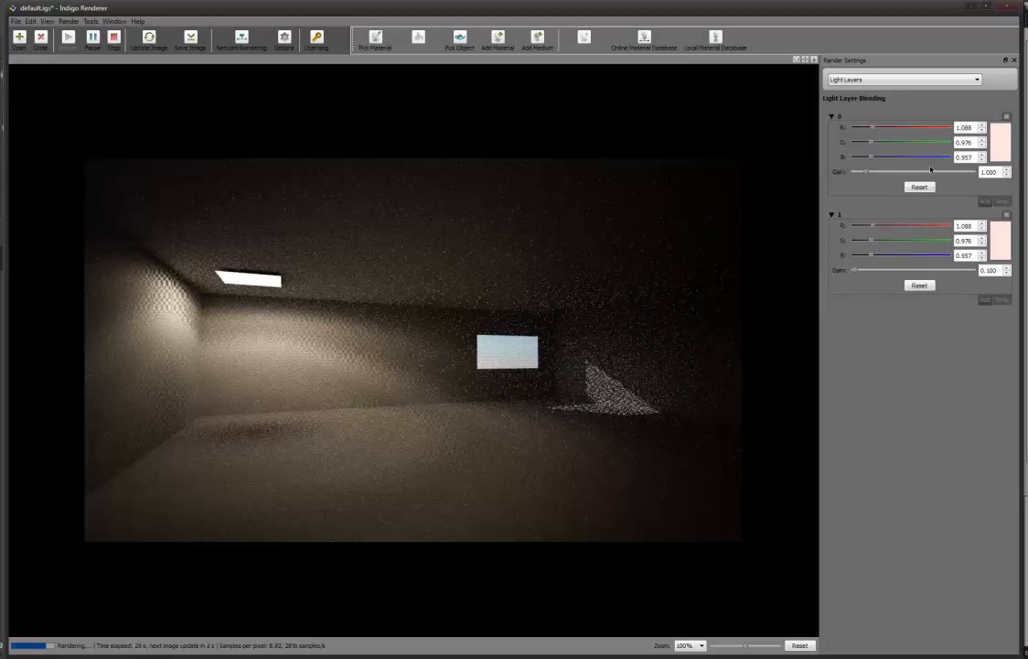
mouse_move(914, 231)
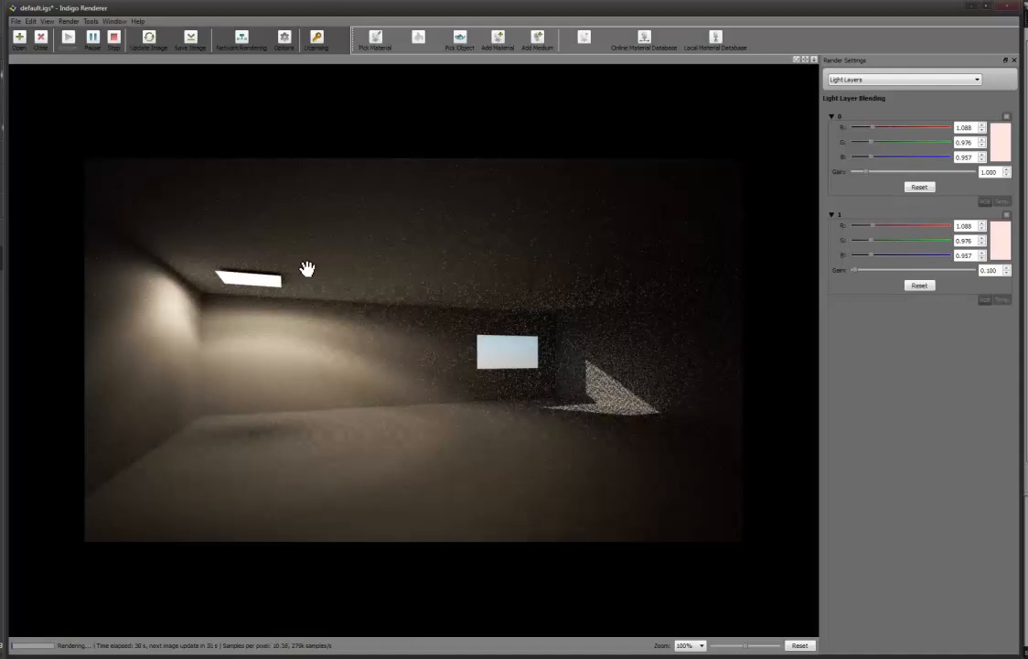
mouse_move(217, 272)
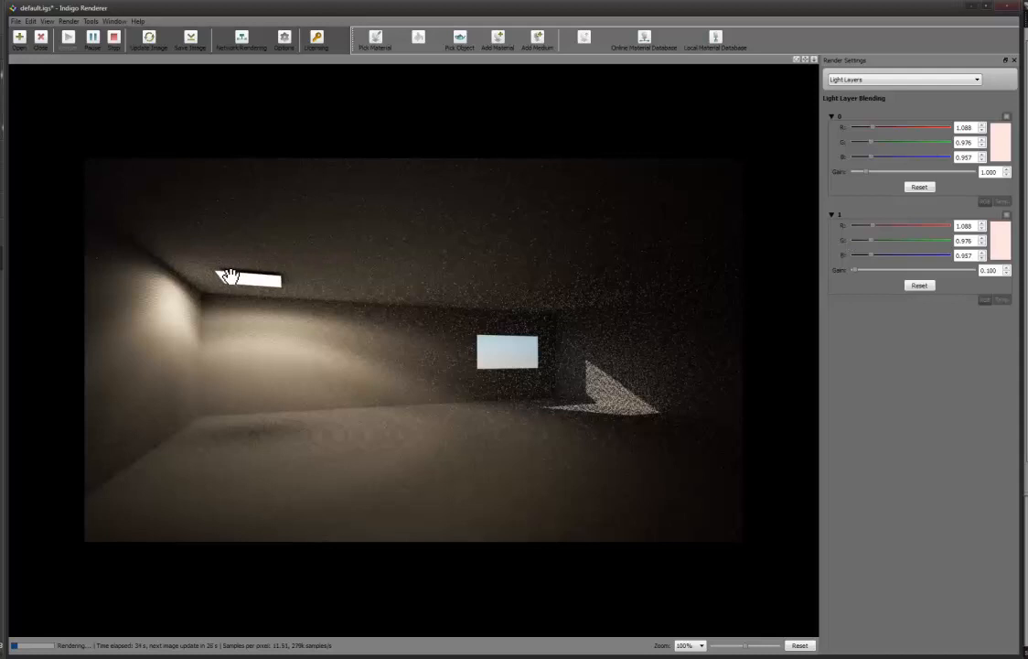
mouse_move(474, 414)
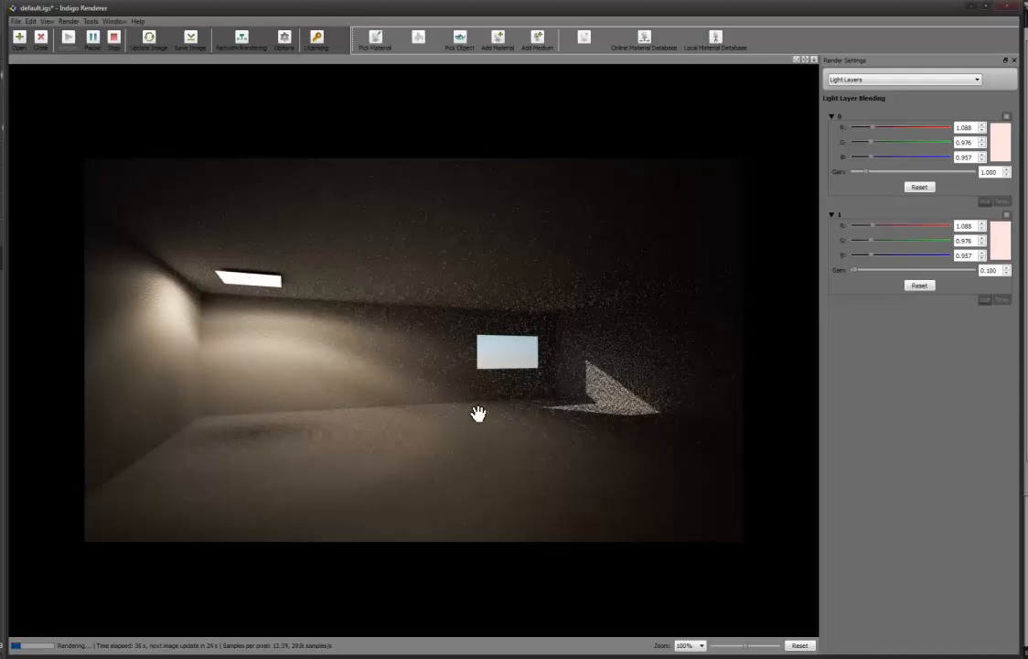
mouse_move(231, 321)
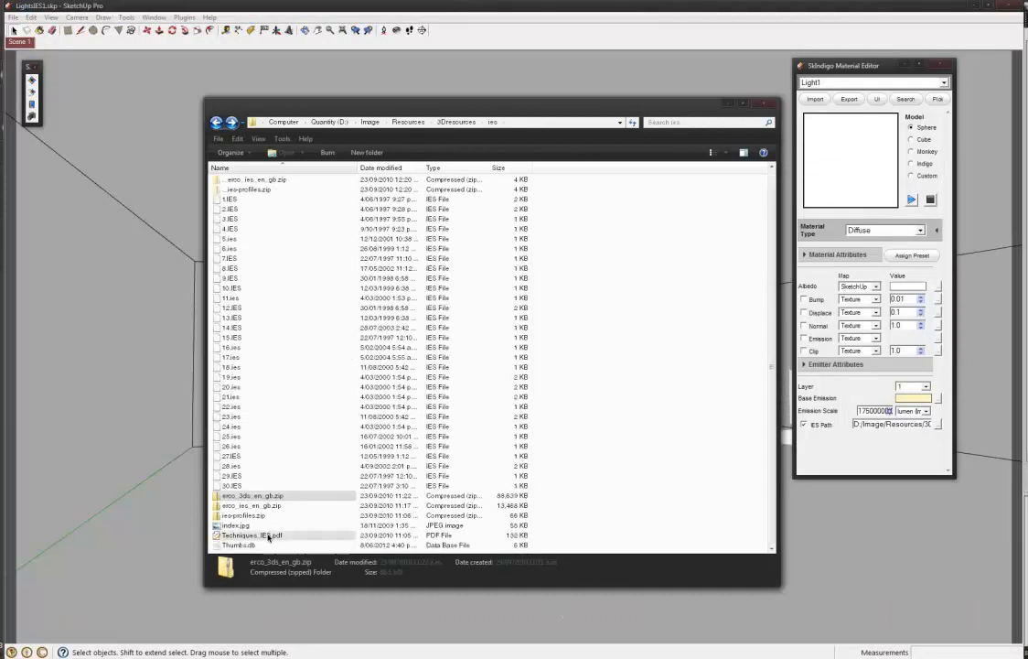
Step: Open index.jpg from the ies folder to view all thirty IES profile previews
double_click(236, 525)
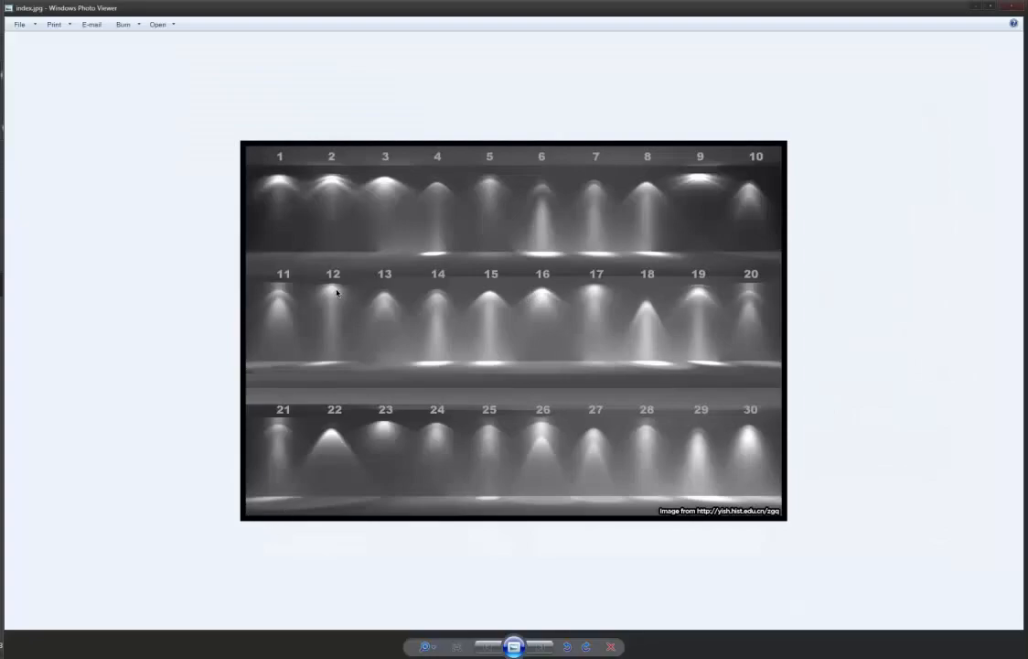
mouse_move(629, 332)
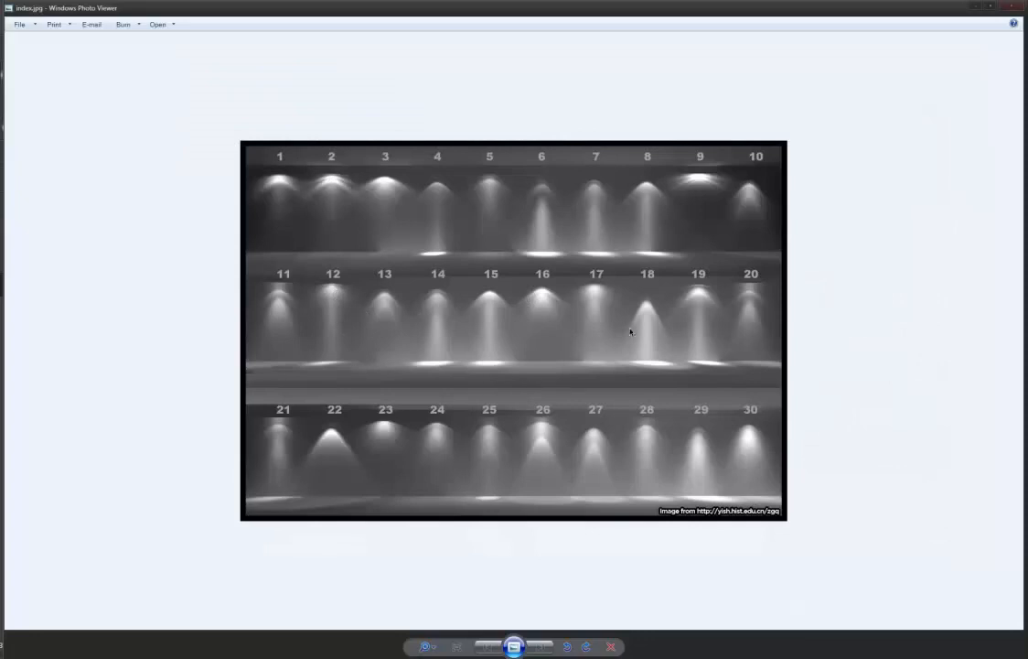
mouse_move(646, 315)
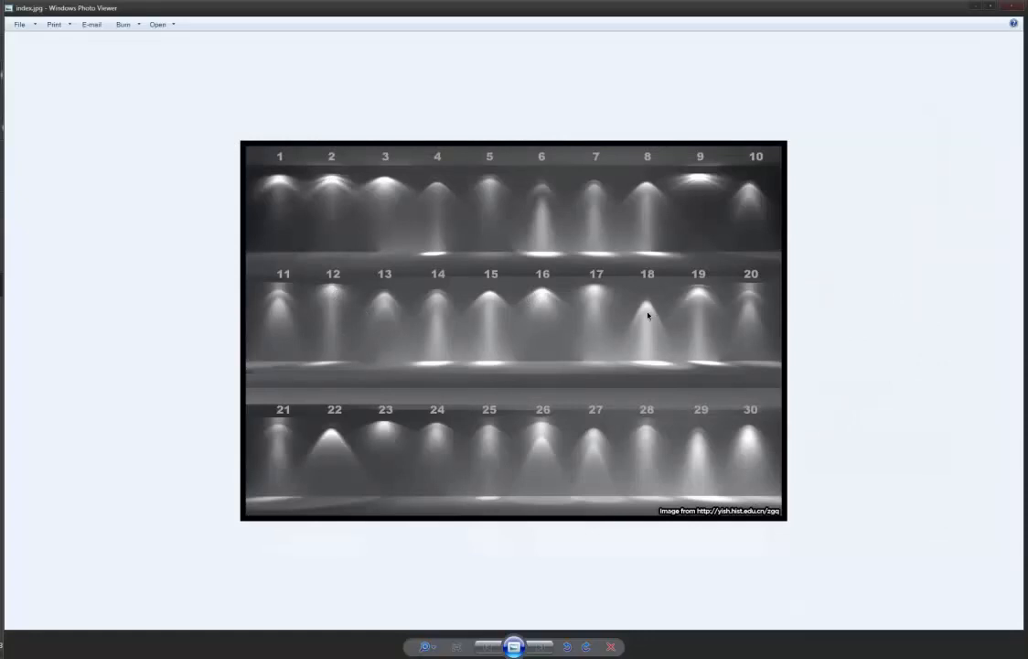
mouse_move(631, 361)
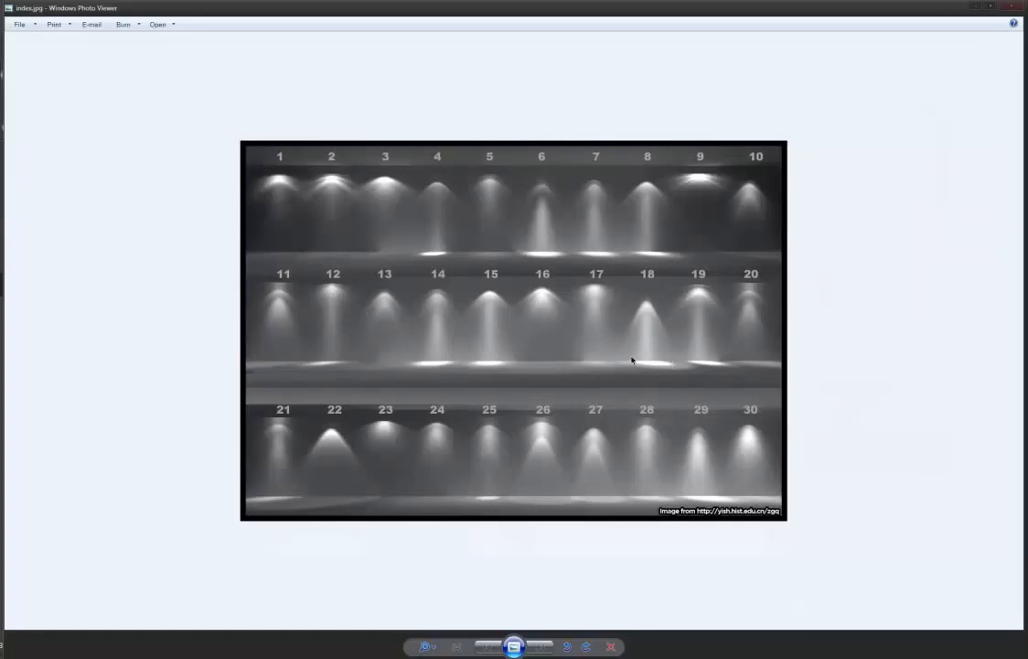
mouse_move(447, 251)
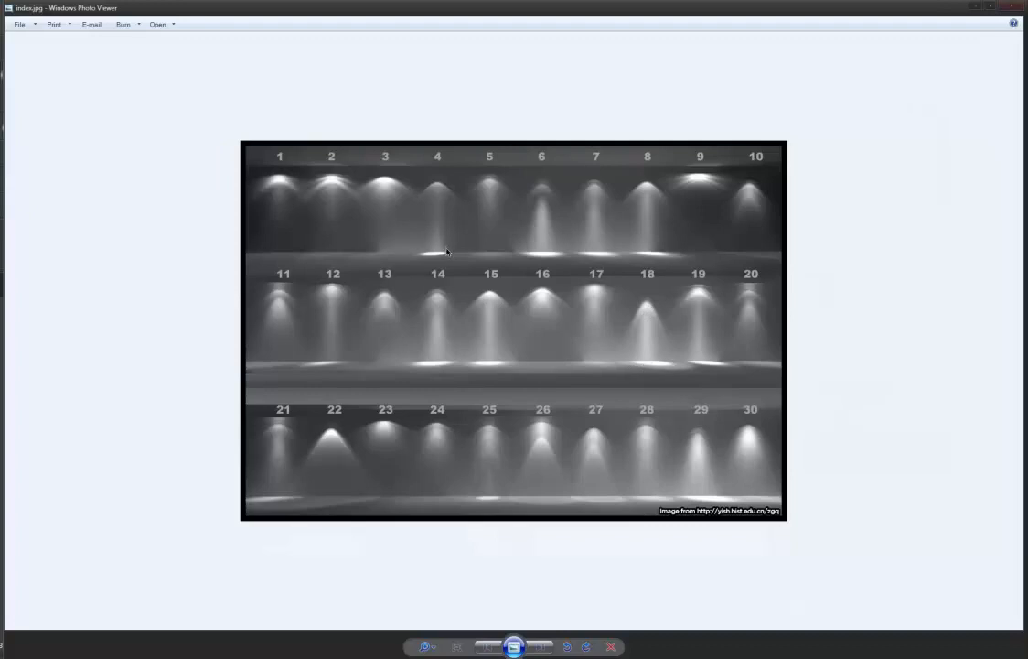
mouse_move(446, 277)
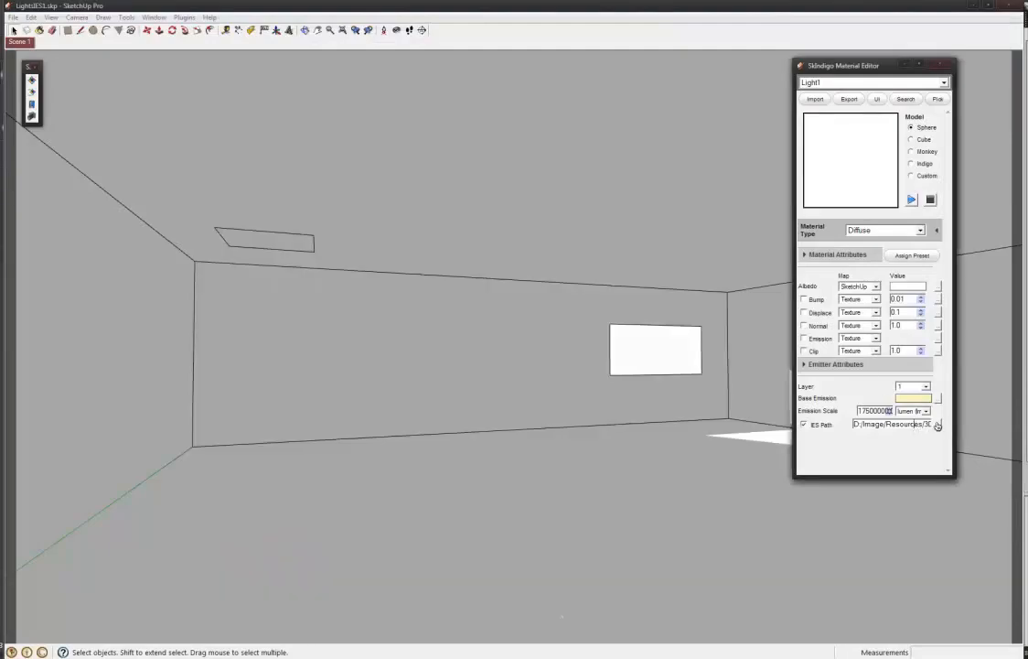
Step: Browse the IES Path again and load a different .IES profile for Light1
click(937, 425)
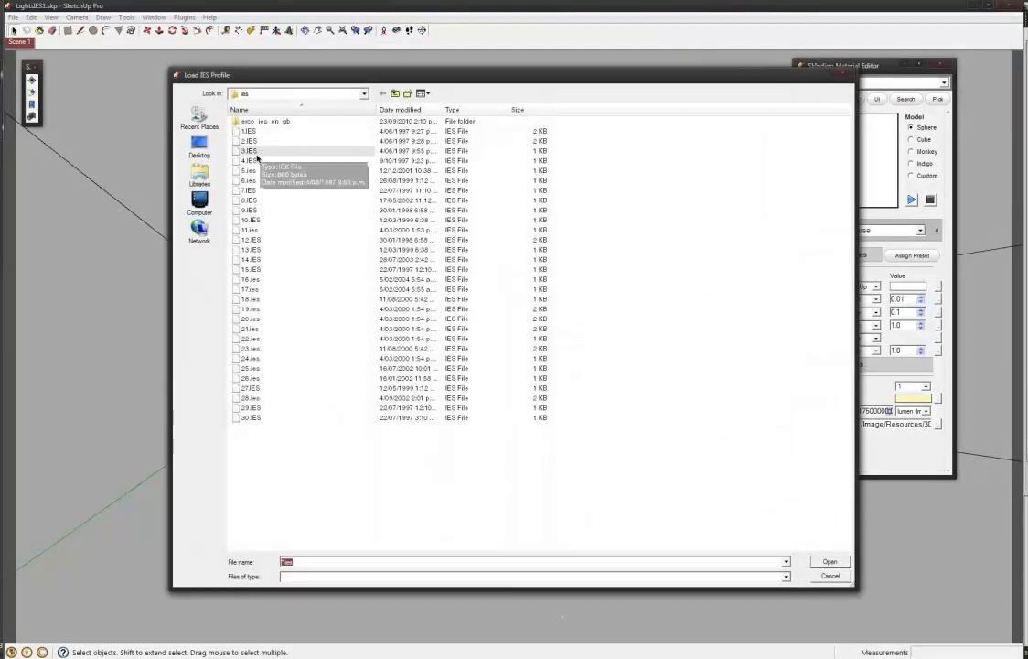
click(828, 559)
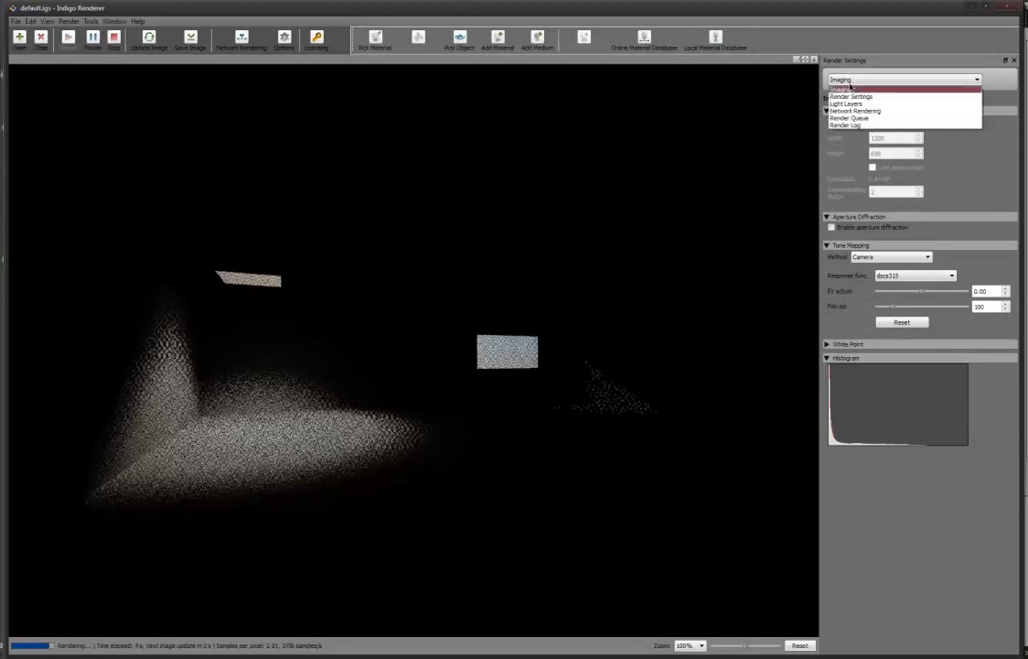
Step: Dim light layer 1 to 0.100 gain, compare against the earlier render, then stop rendering
click(856, 103)
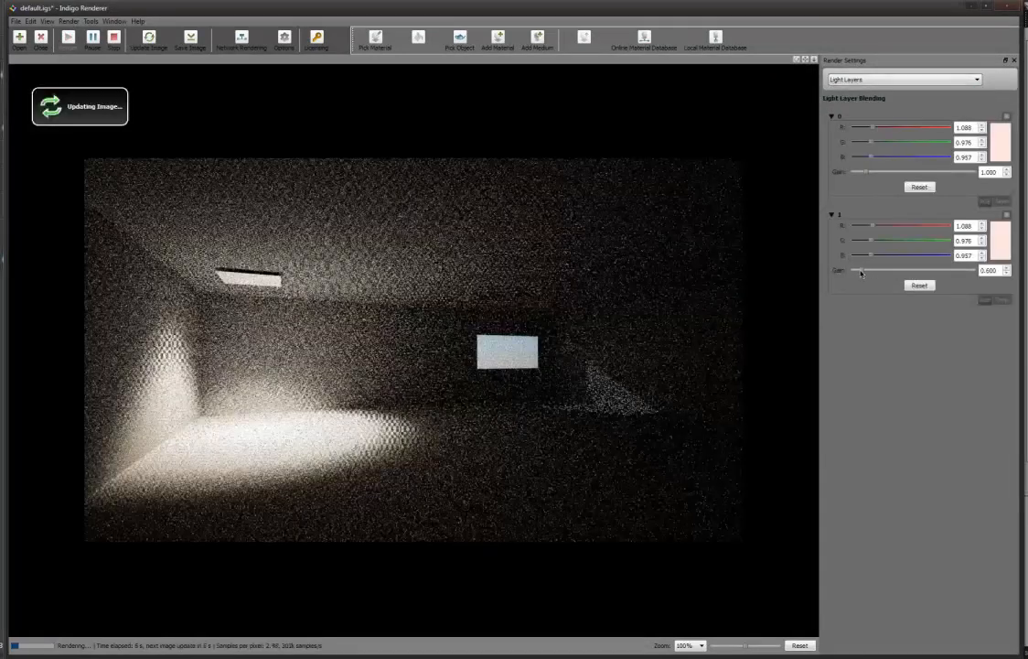
drag(860, 270, 854, 270)
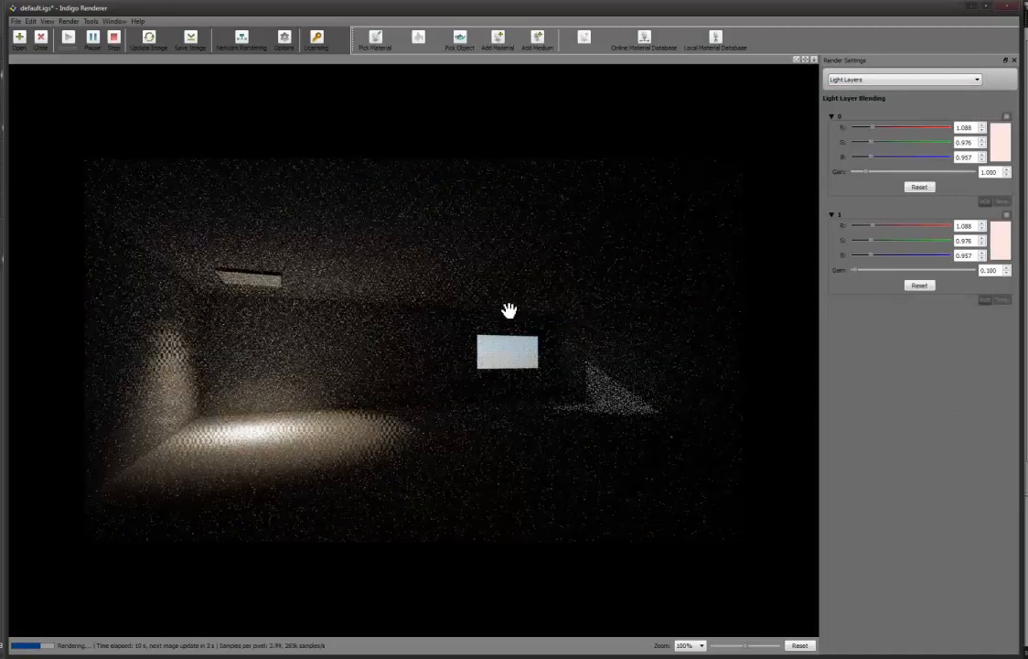
mouse_move(249, 269)
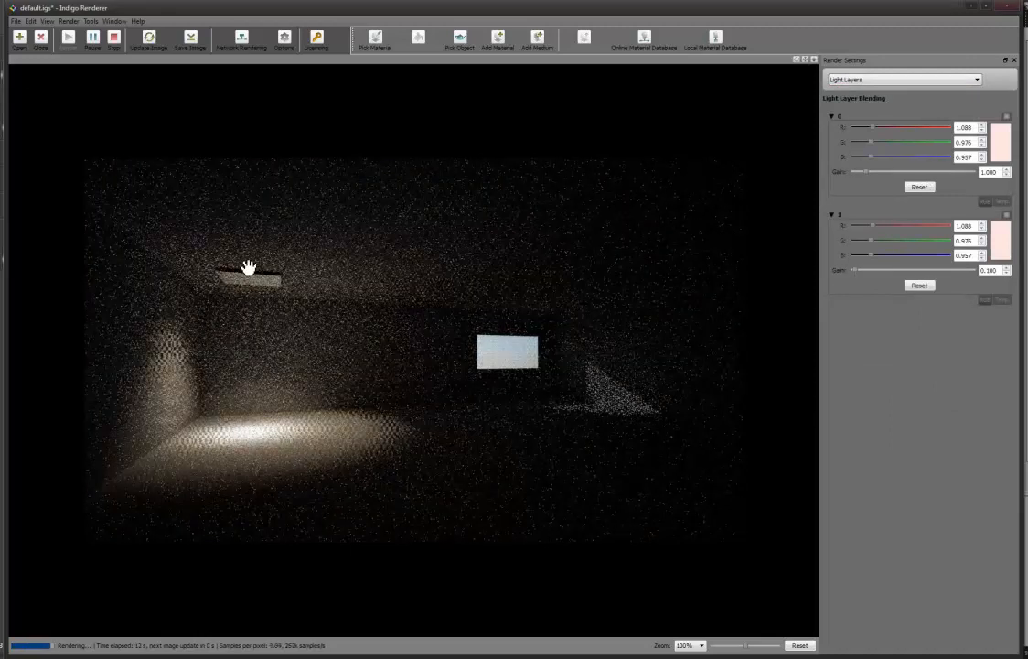
mouse_move(216, 303)
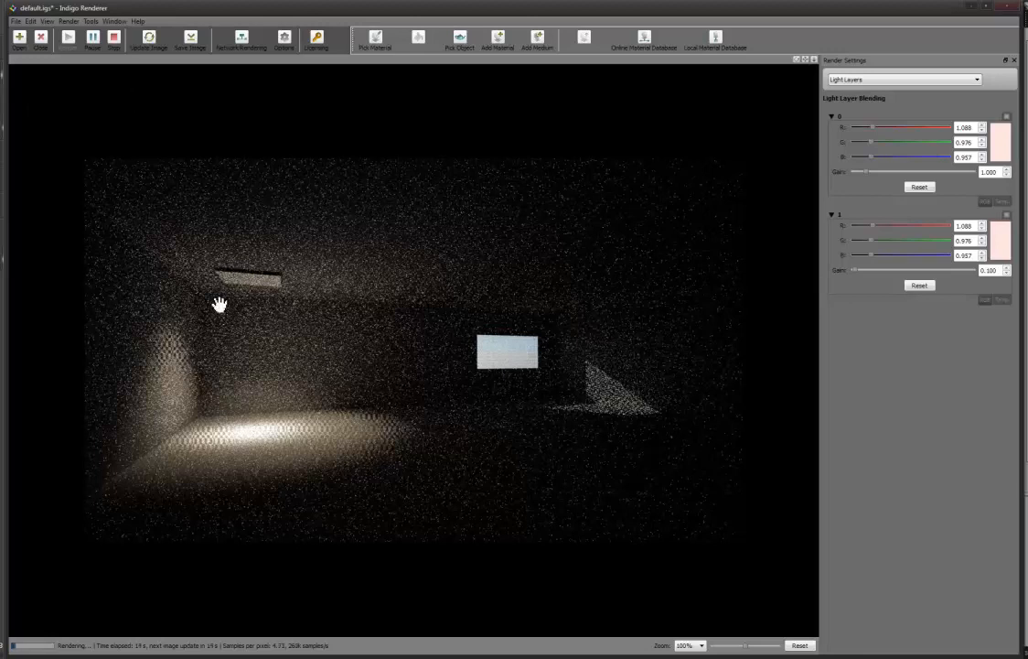
key(alt+tab)
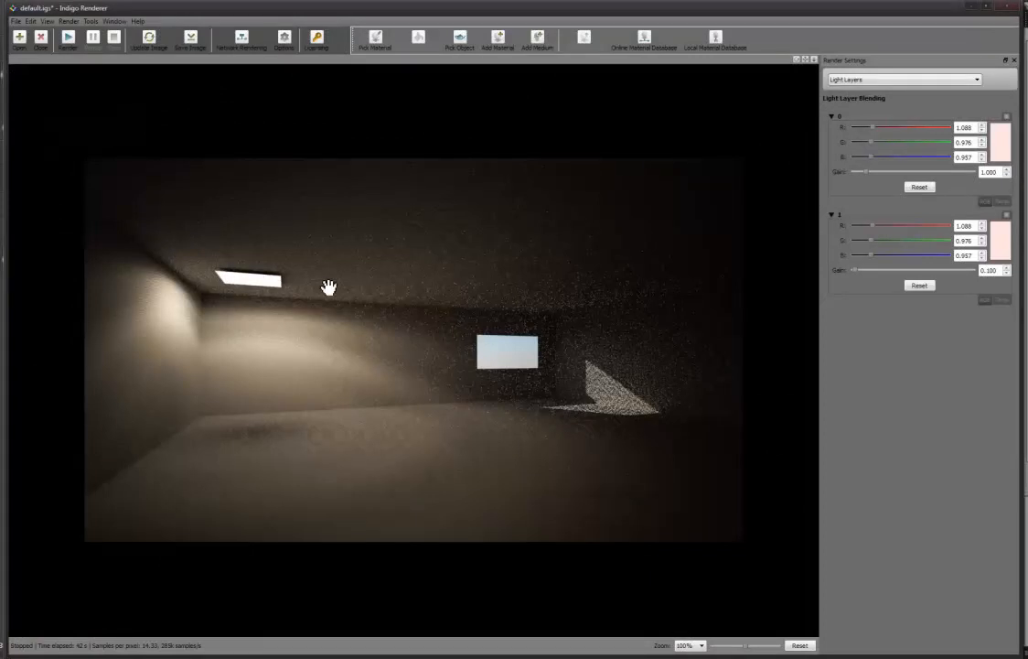
click(65, 36)
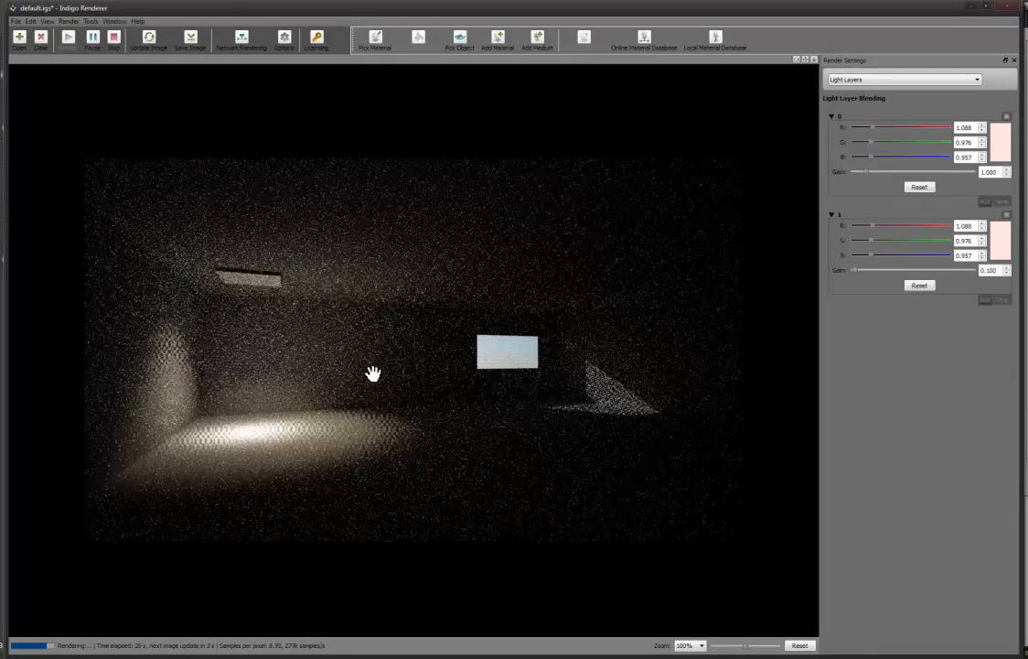
mouse_move(269, 293)
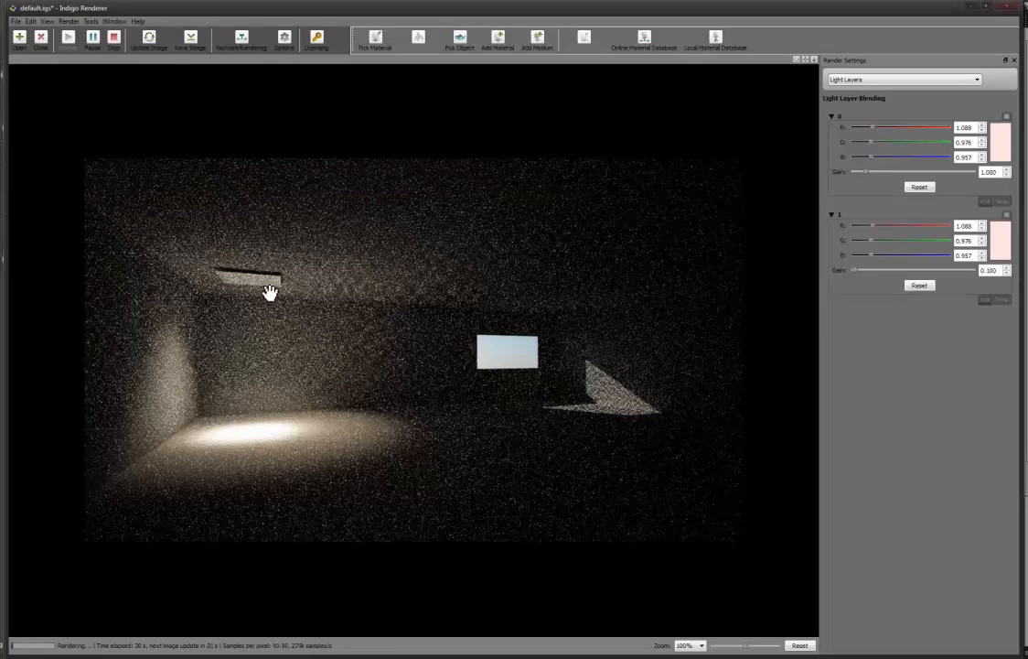
mouse_move(265, 287)
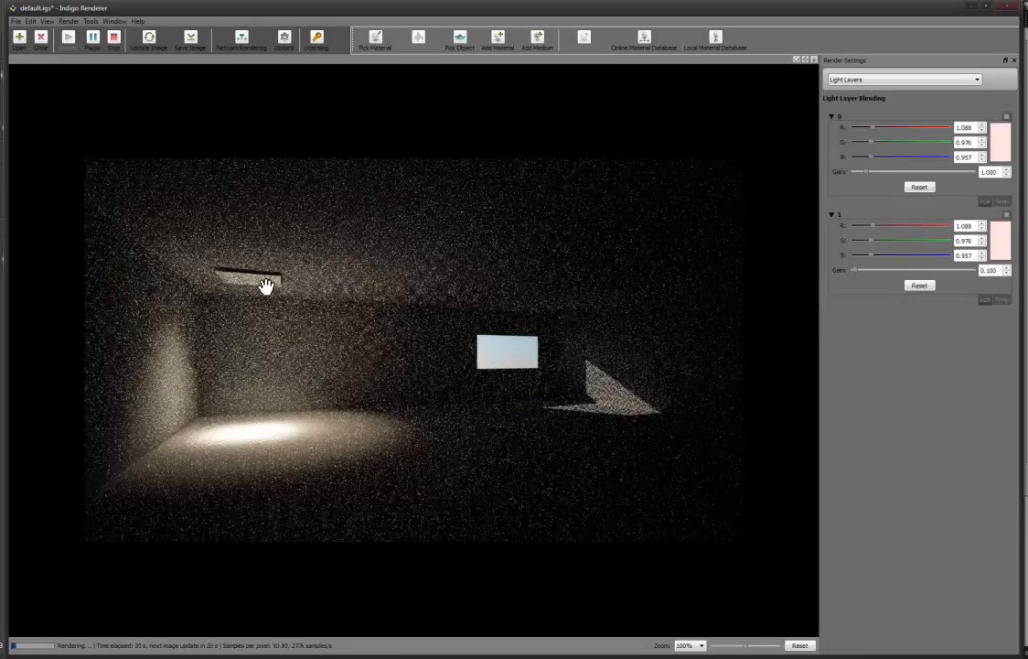
mouse_move(321, 345)
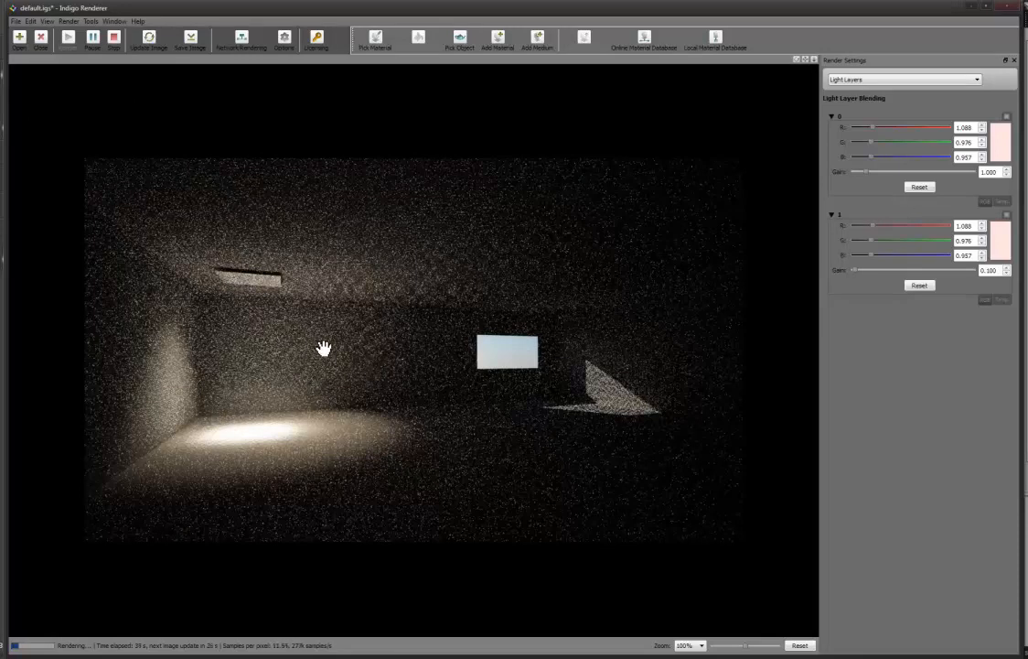
mouse_move(335, 344)
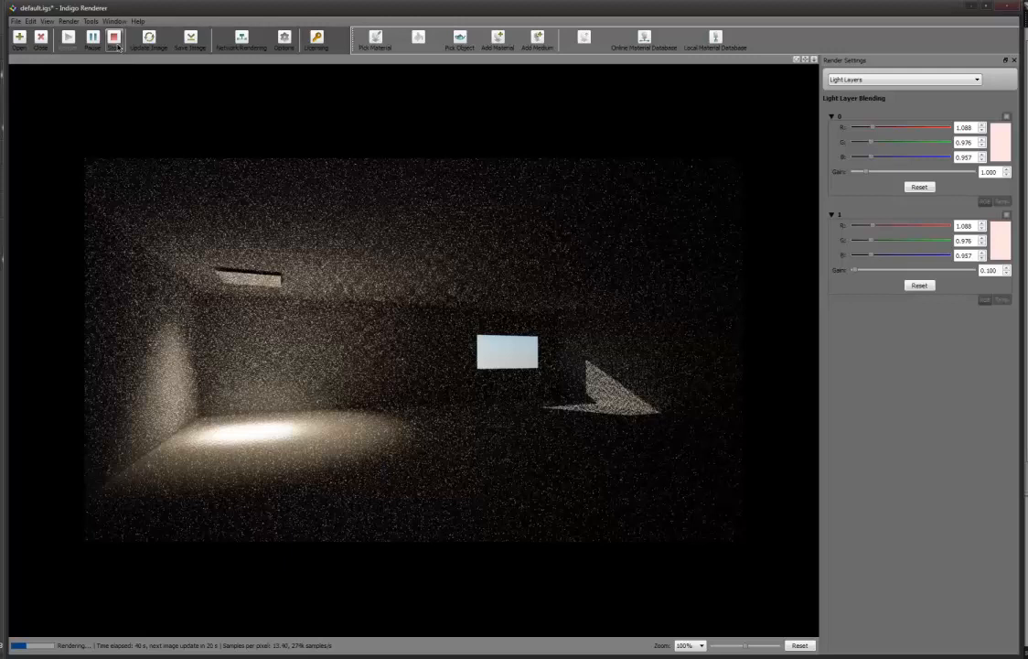
click(113, 37)
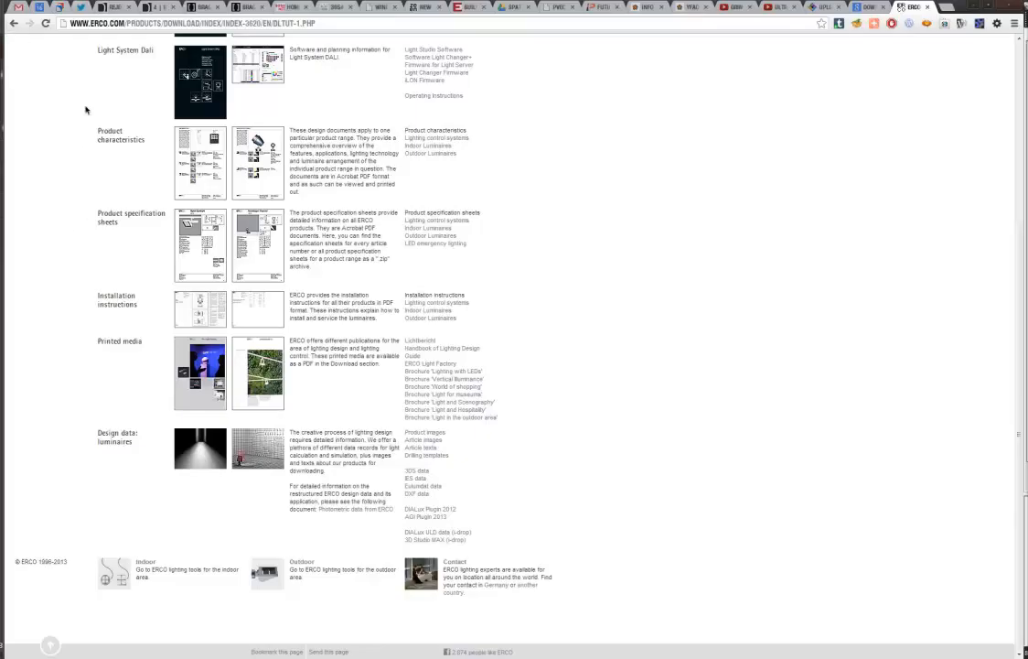
mouse_move(188, 77)
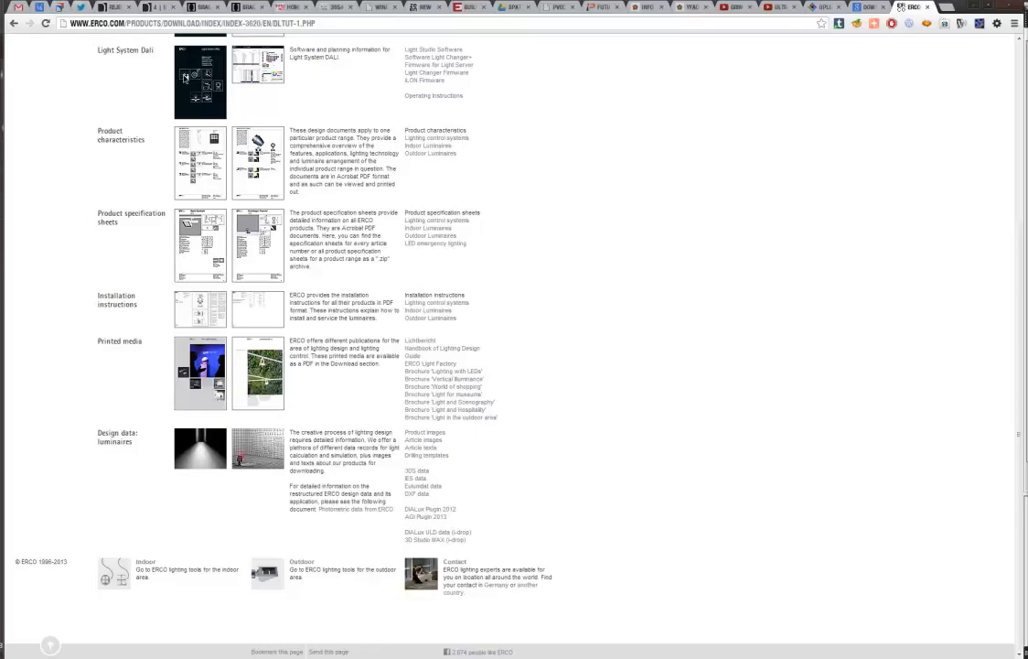